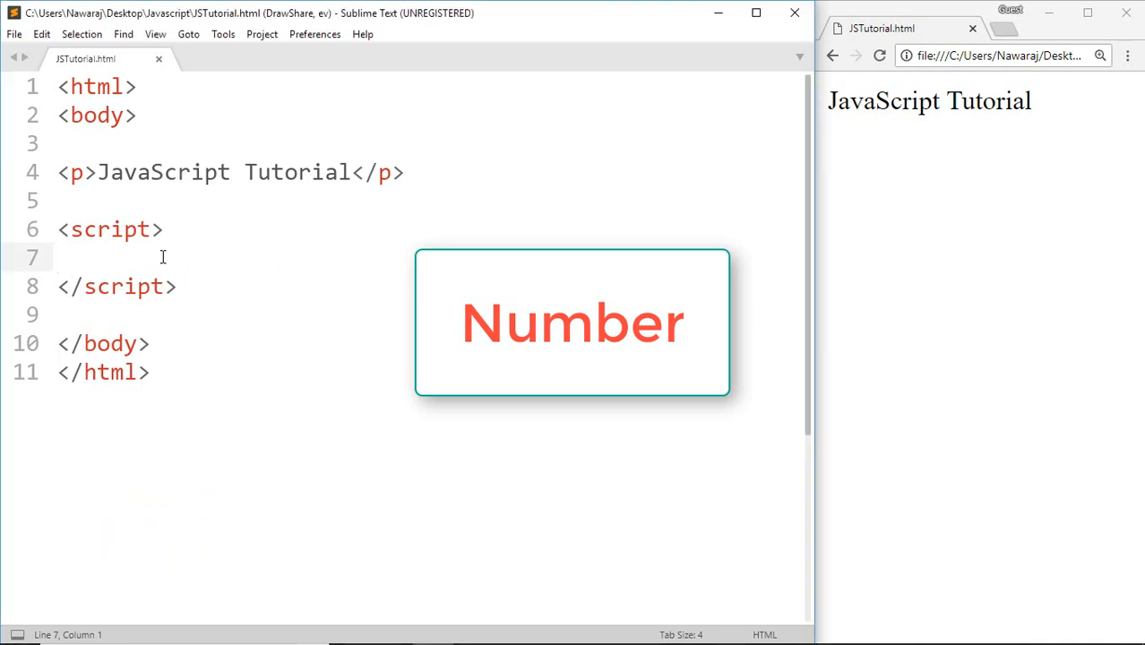
Declare var memory = 3; in the script block
text(var)
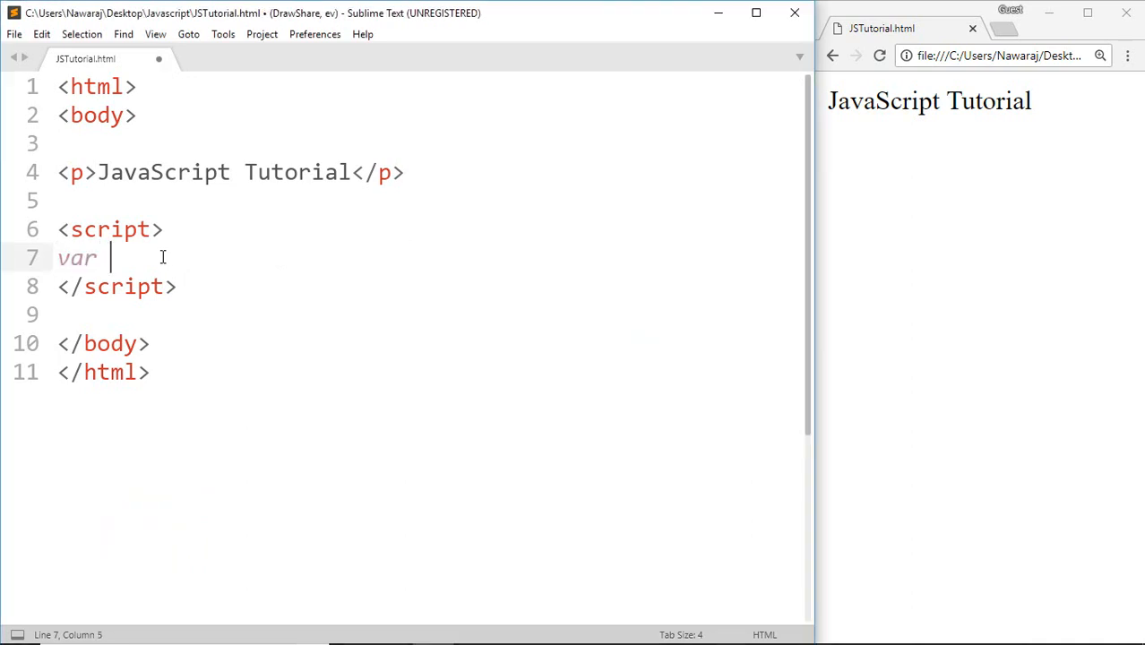
text(memory)
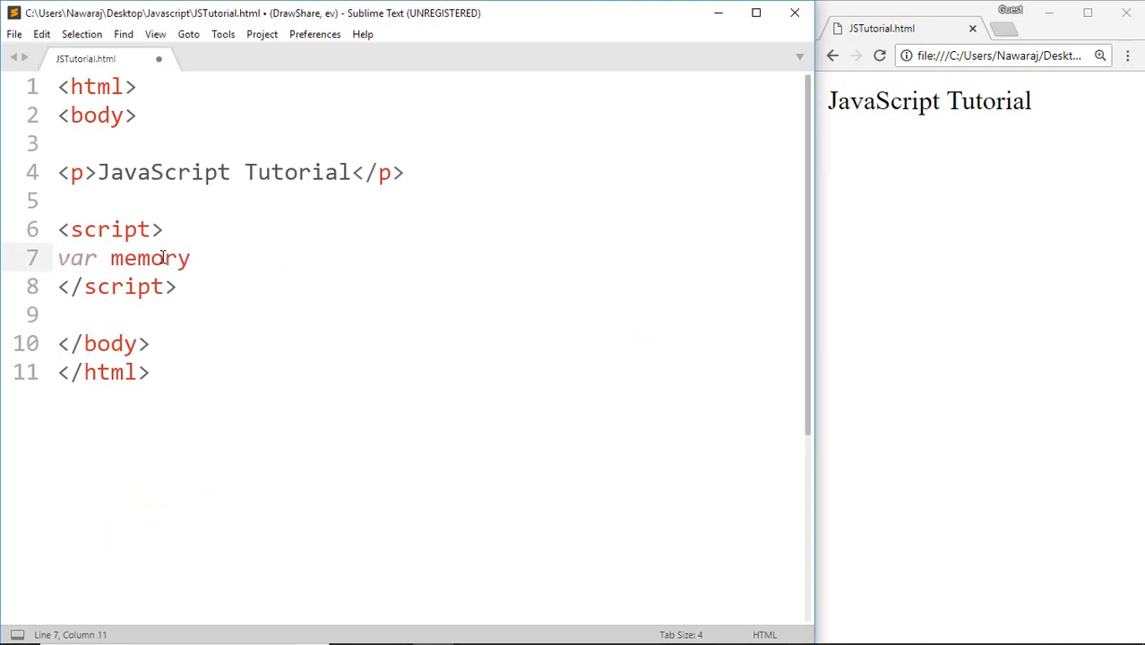
text(=)
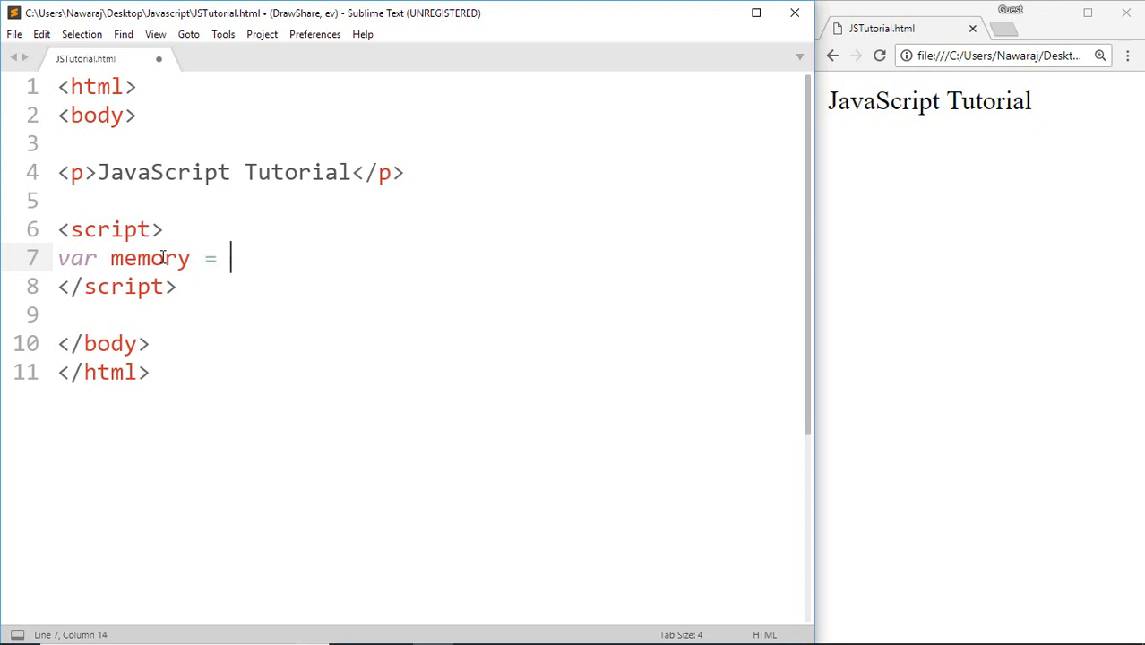
text(3)
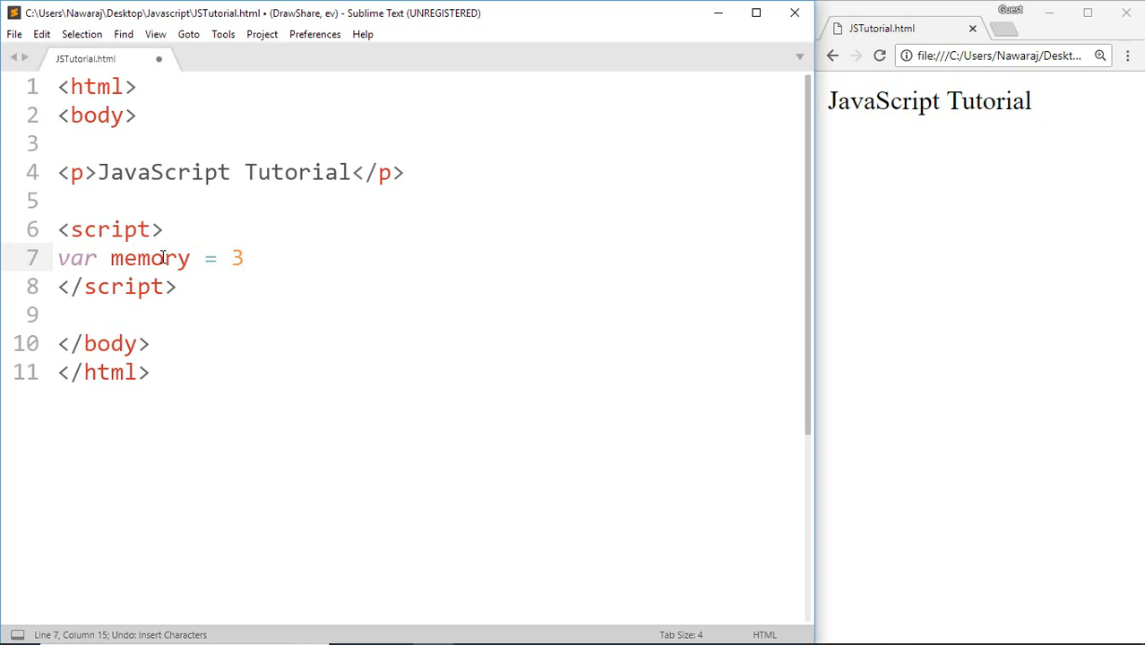
text(;)
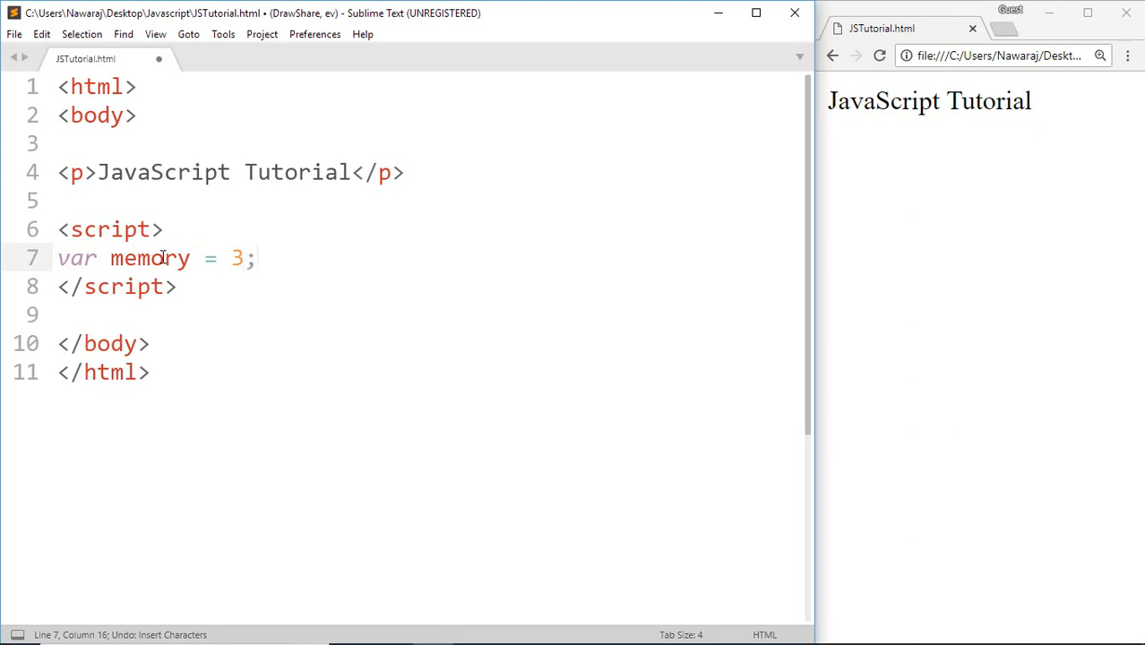
Add document.write(memory);, save, and reload Chrome to show 3
text(d)
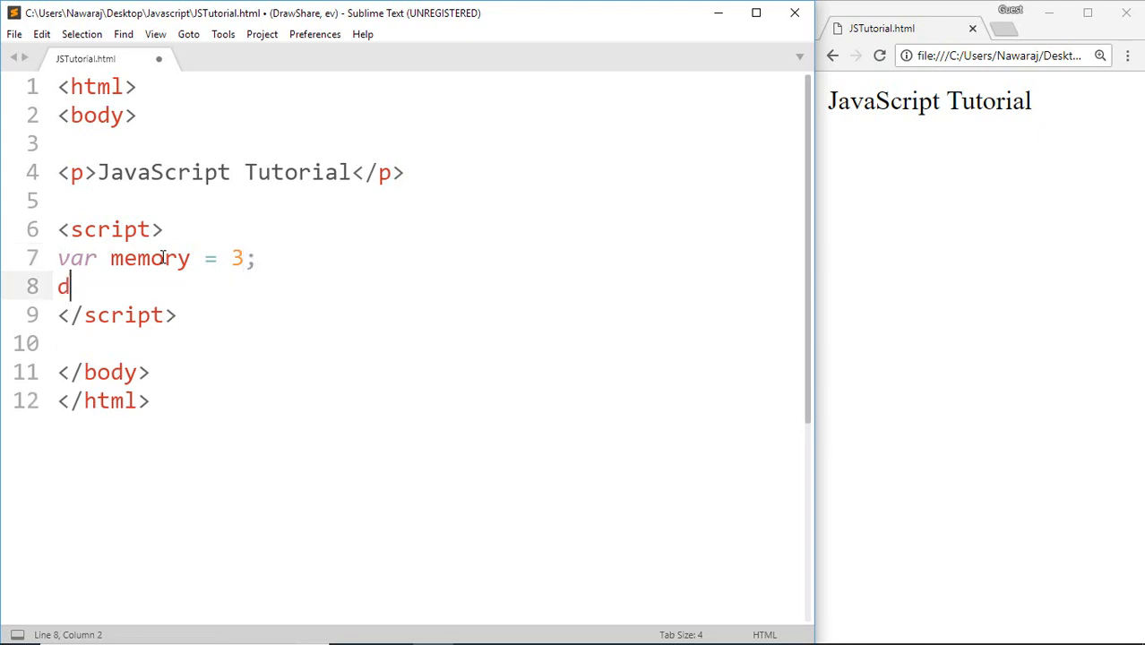
text(ocumen)
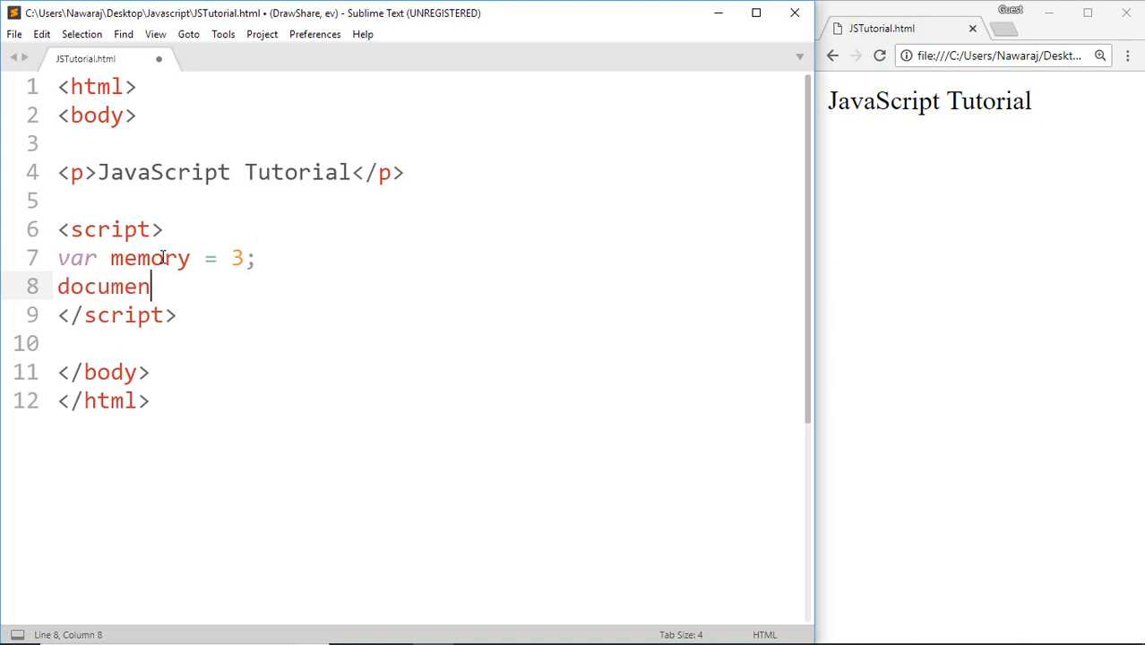
text(t.wr)
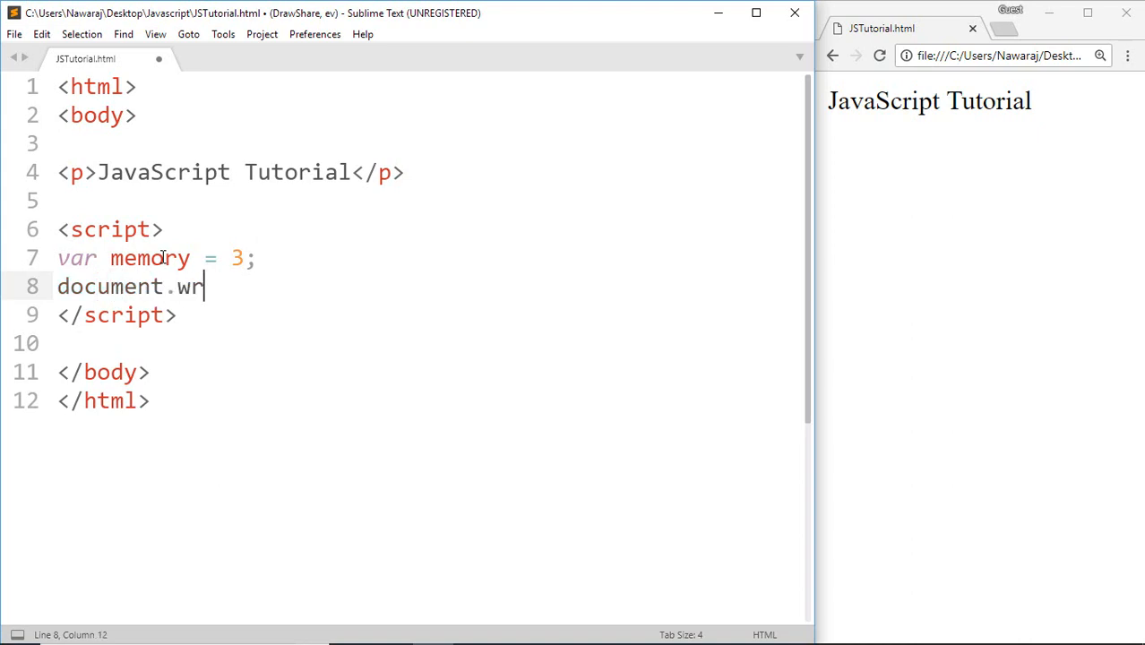
text(ite())
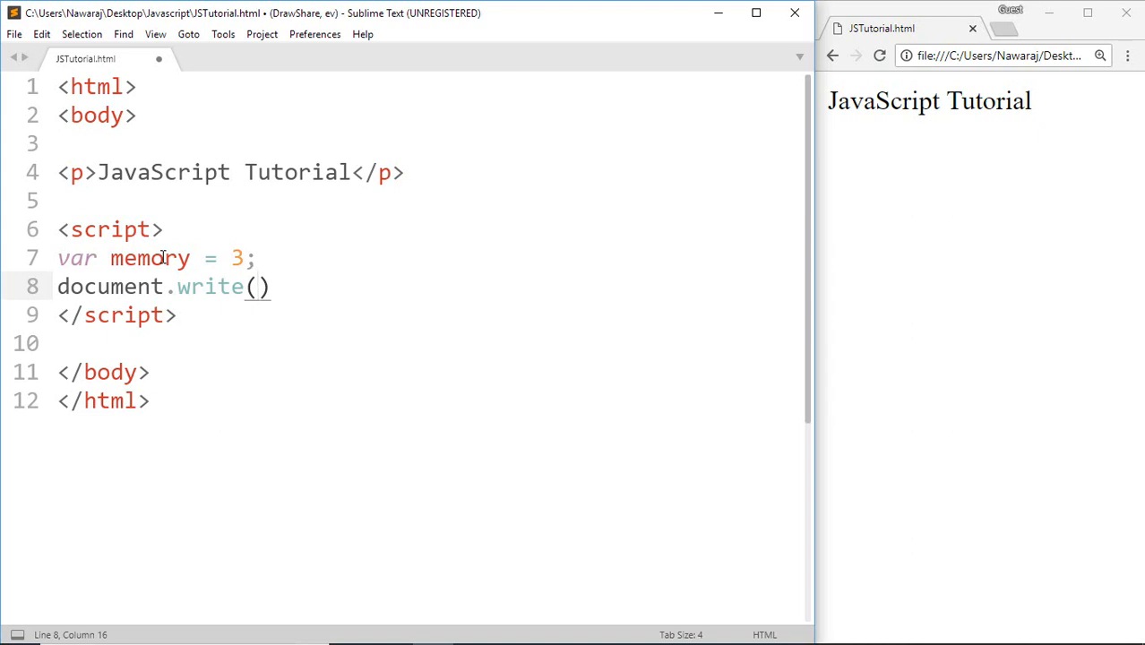
text(memory)
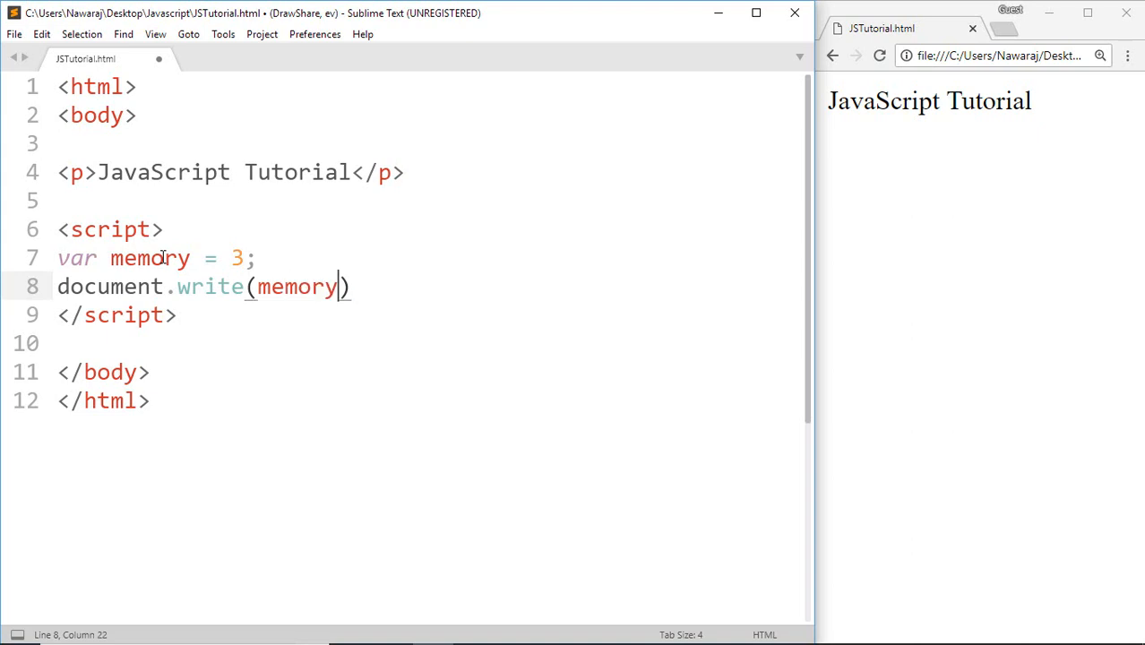
text(;)
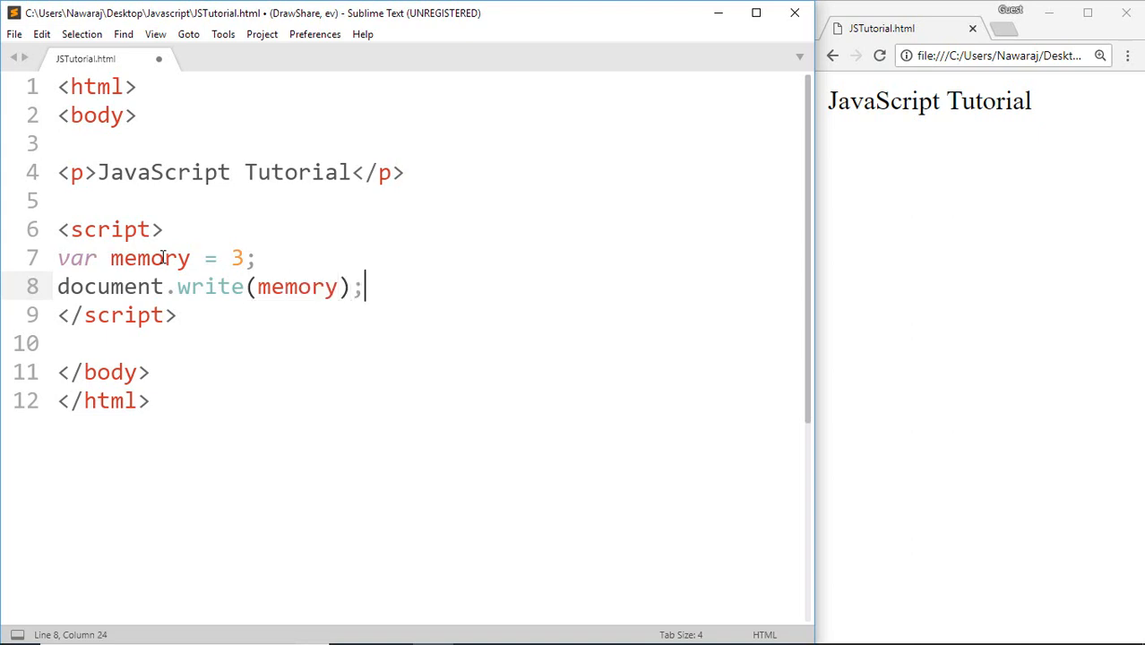
key(ctrl+s)
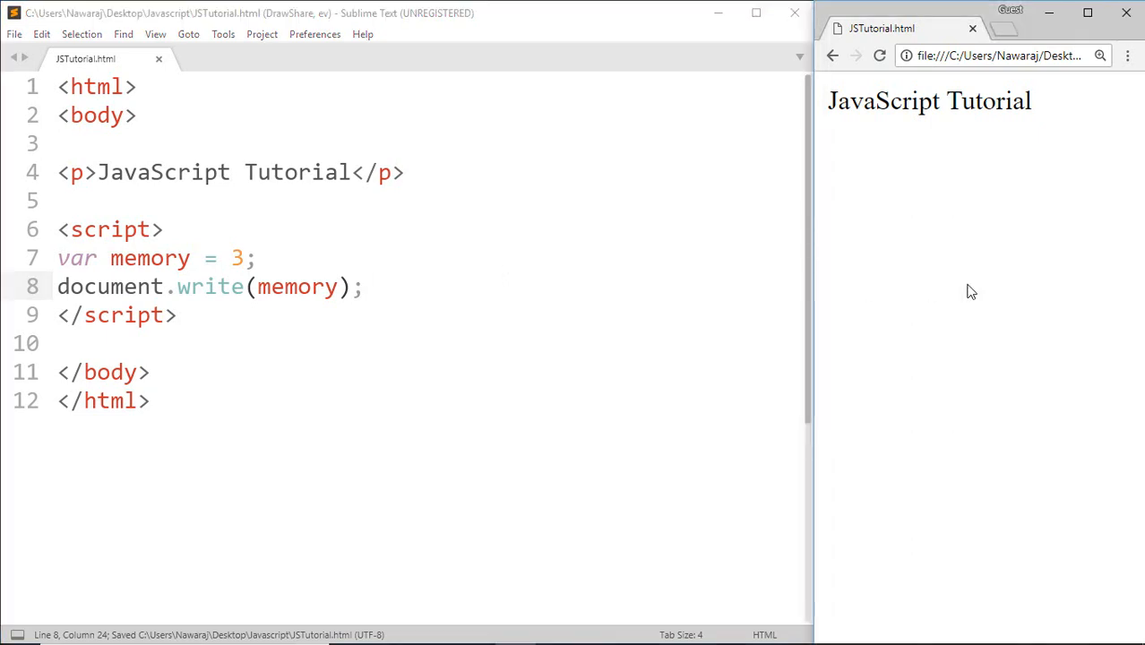
click(879, 55)
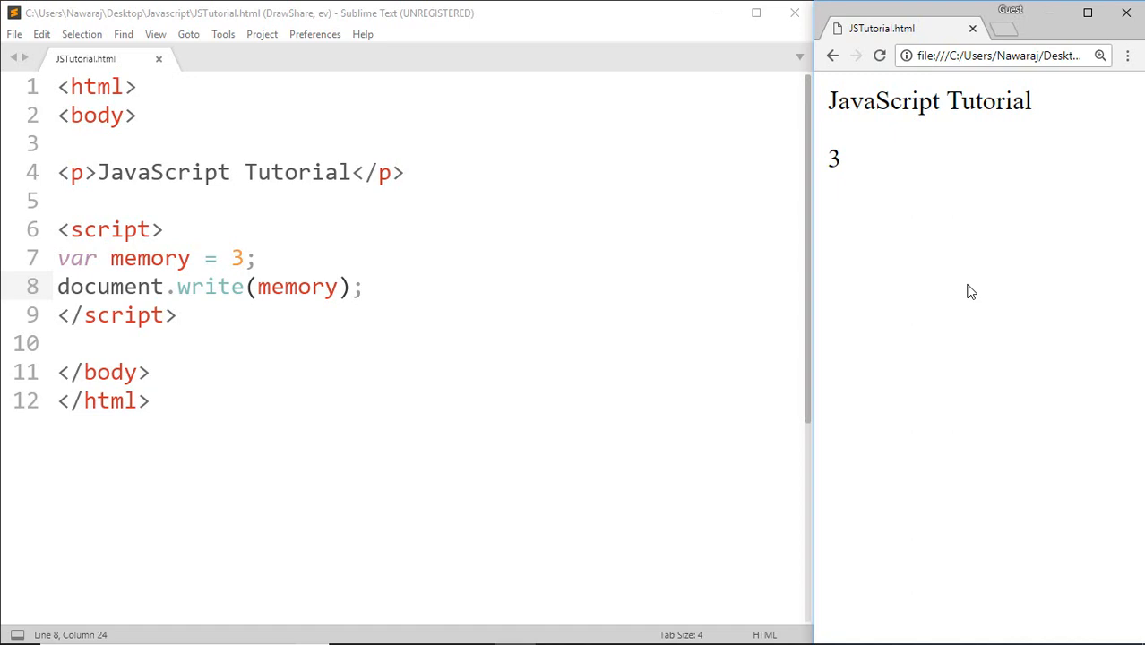
Change memory to 3.14256, save and reload, then edit it toward -3.14256
click(240, 258)
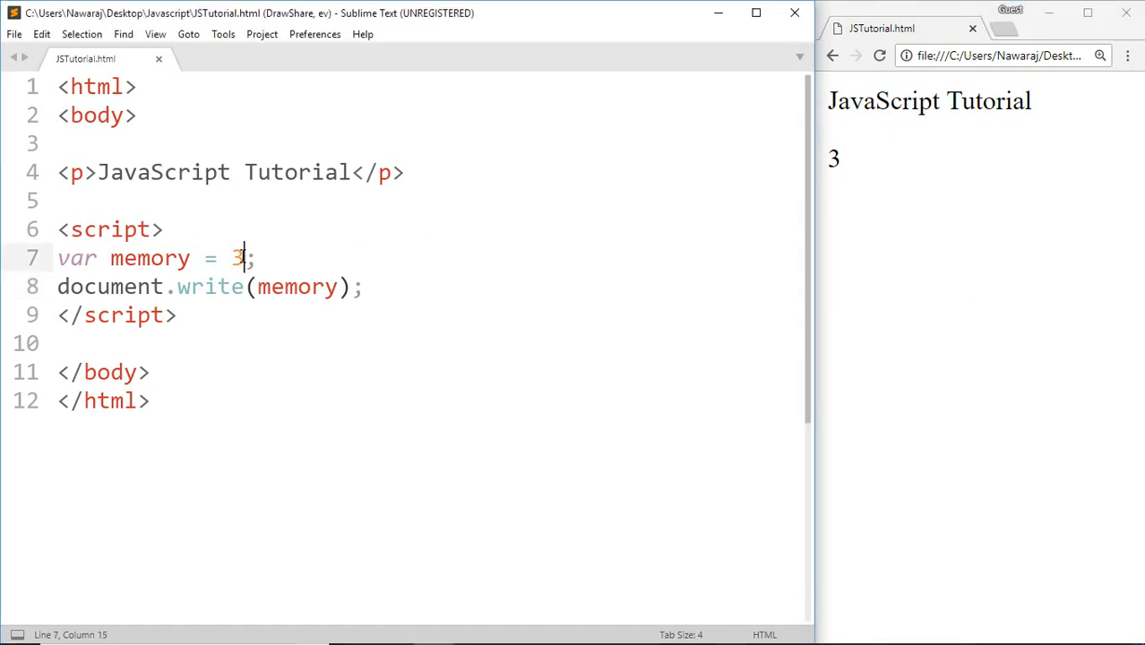
text(.)
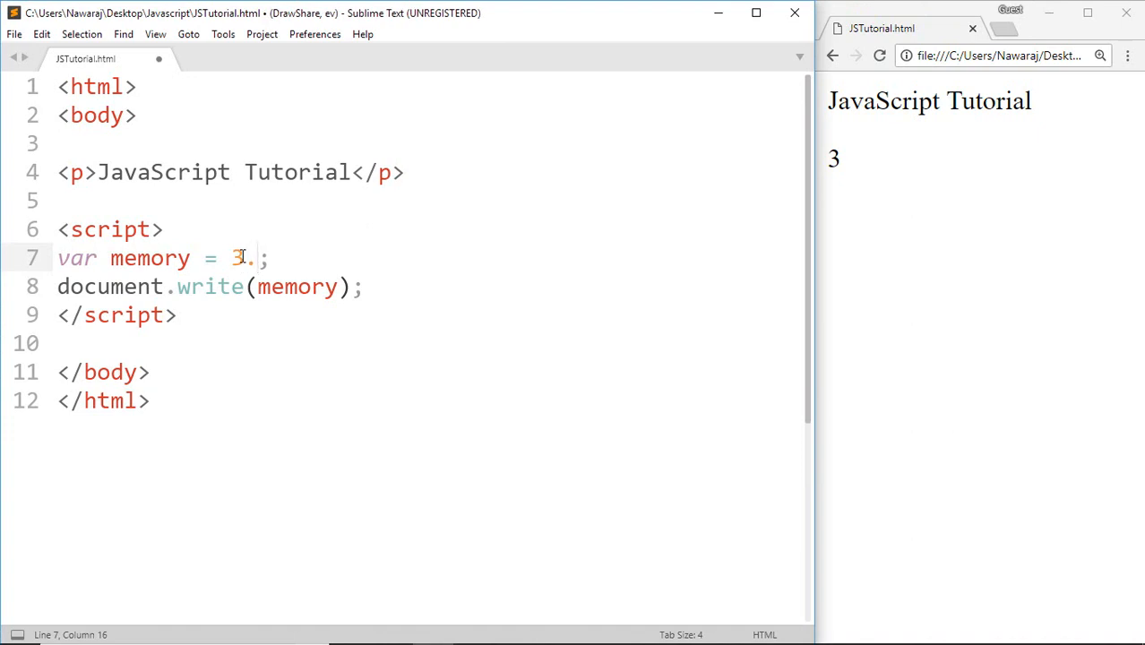
text(.14256)
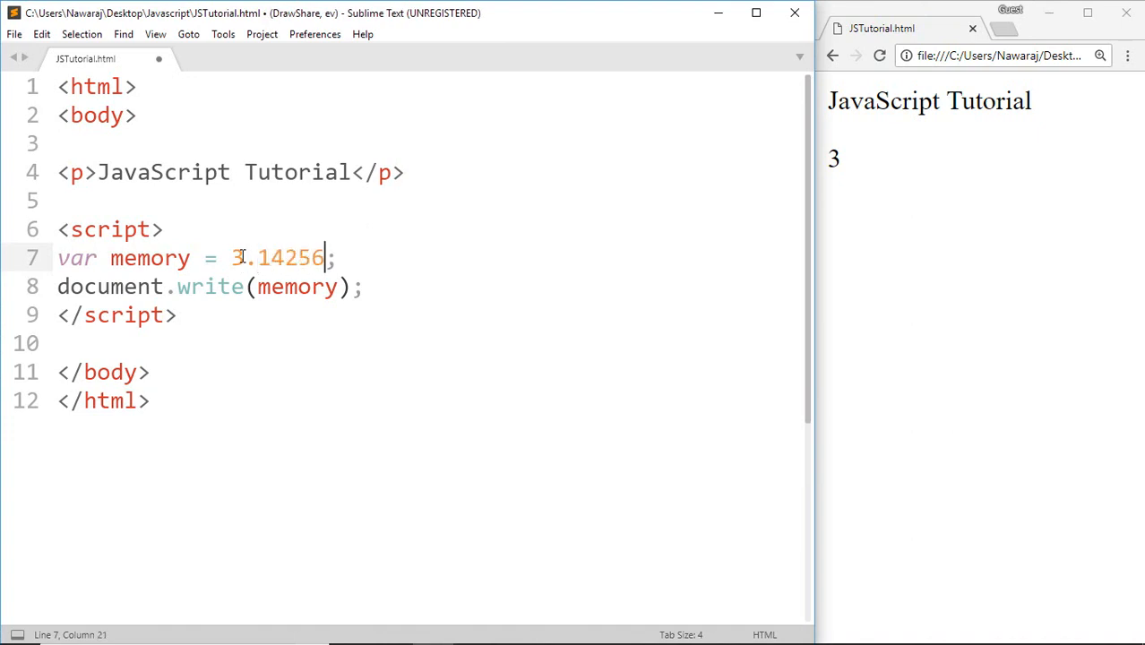
key(ctrl+s)
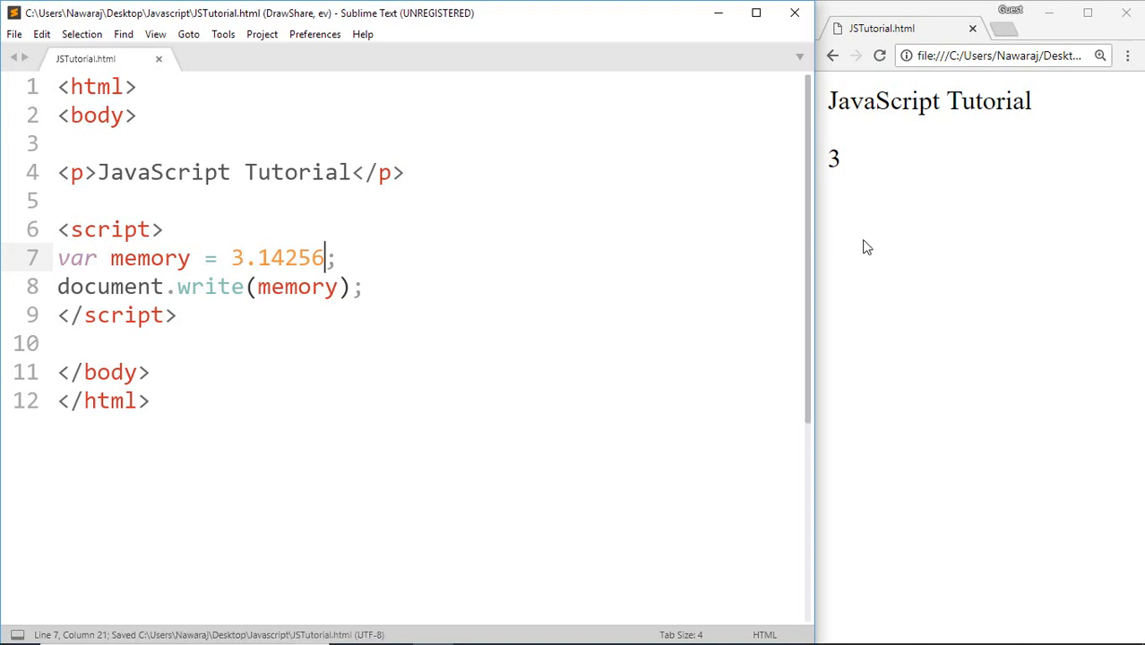
click(879, 56)
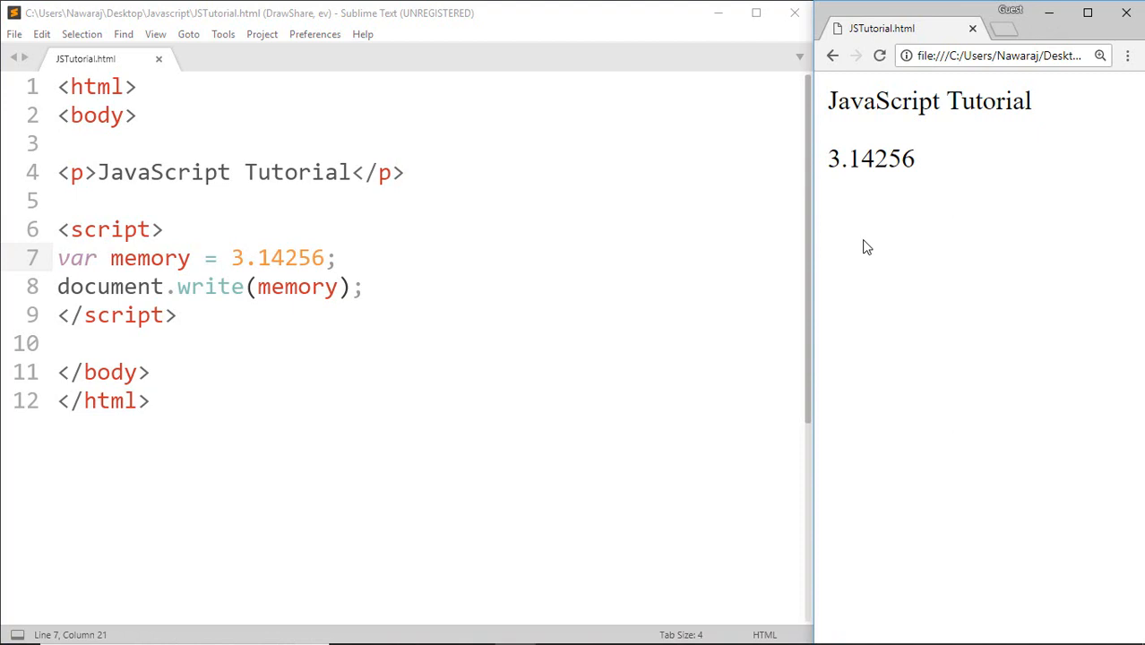
mouse_move(626, 236)
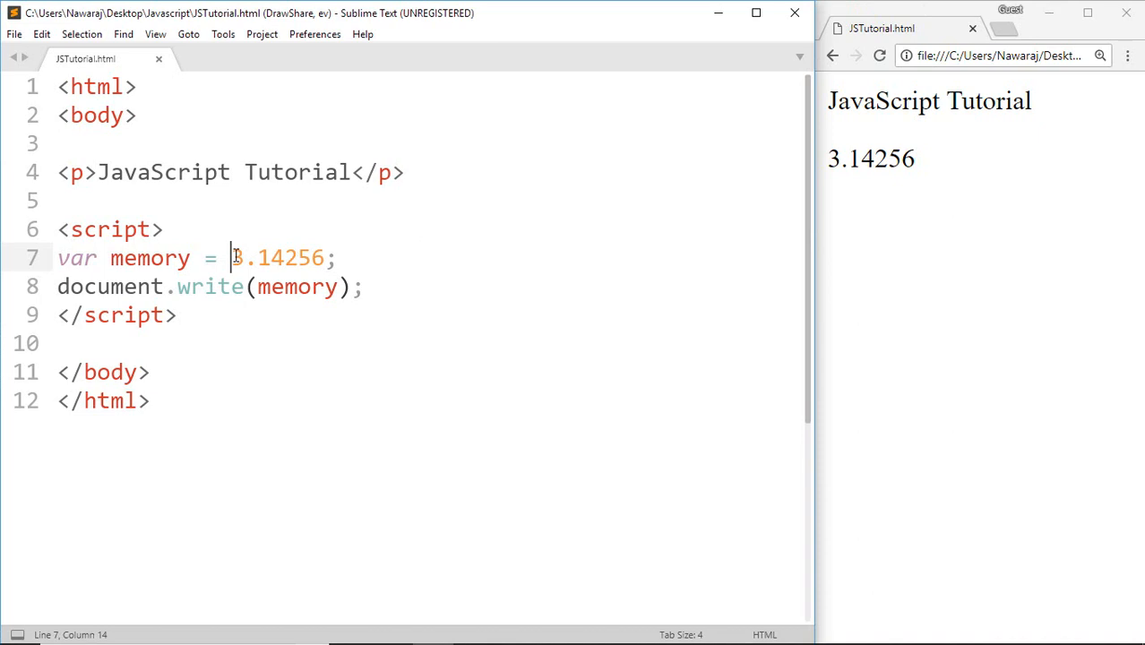
text(3)
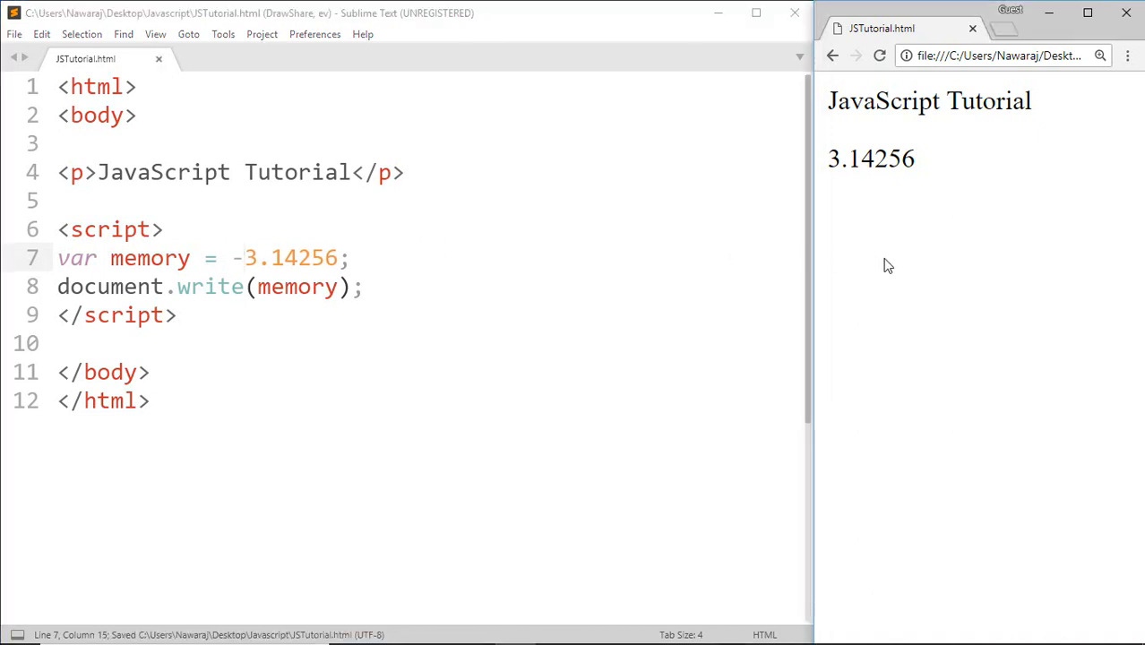
Reload Chrome so the page displays -3.14256
click(879, 55)
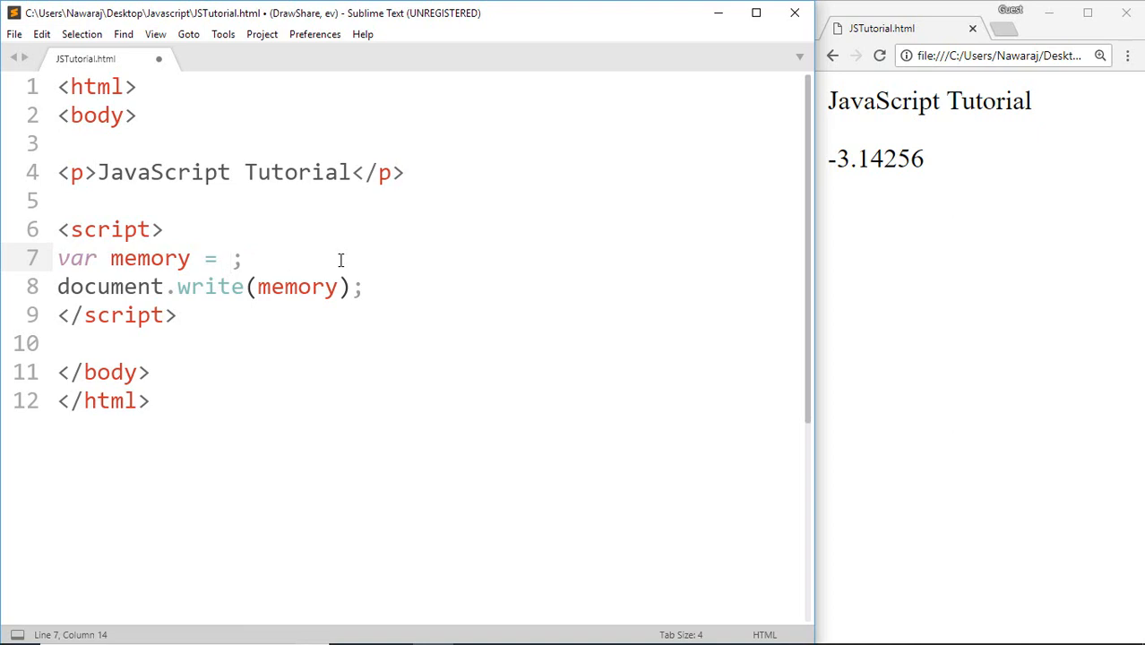
Assign memory the string "write a text" and save the script
text("")
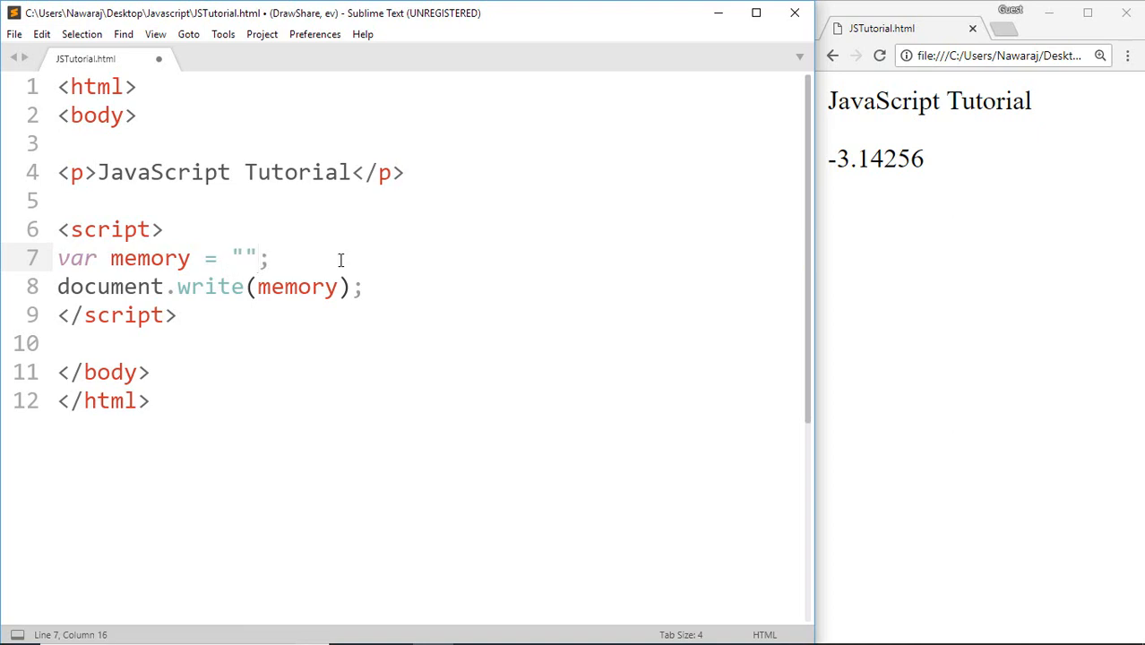
text(w)
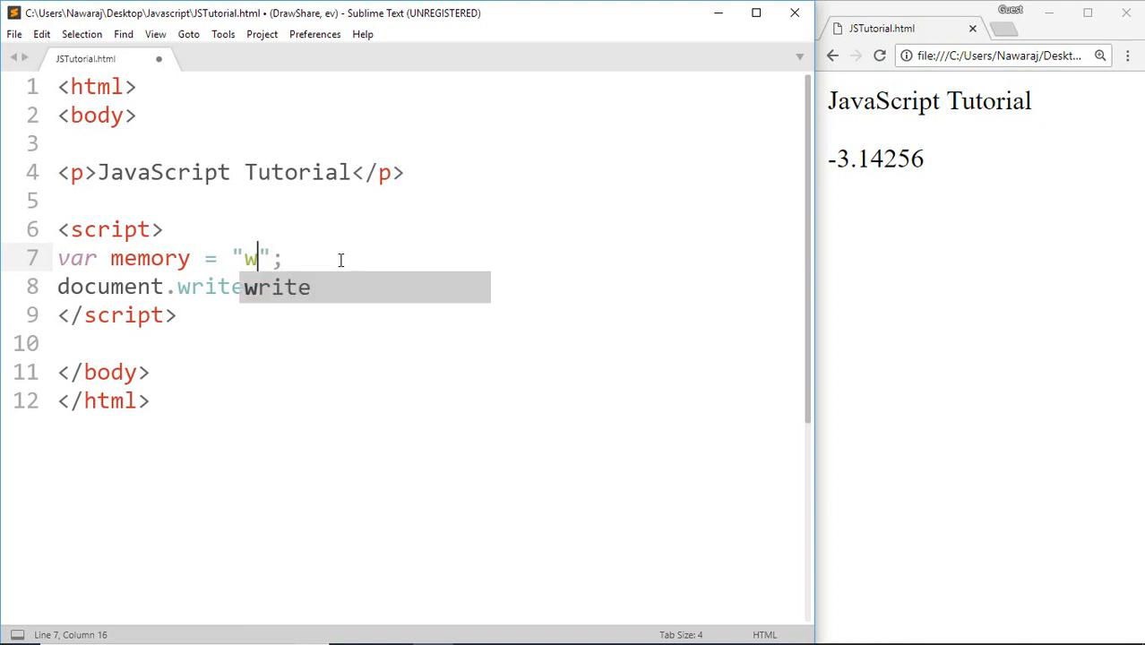
text(rite)
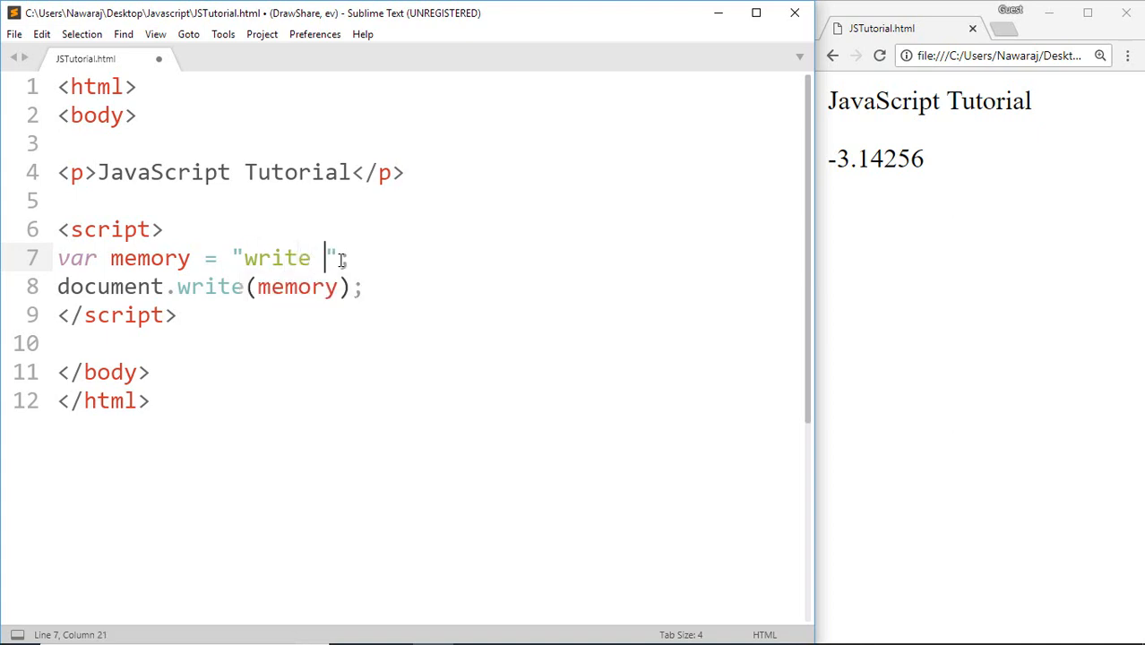
text(a te)
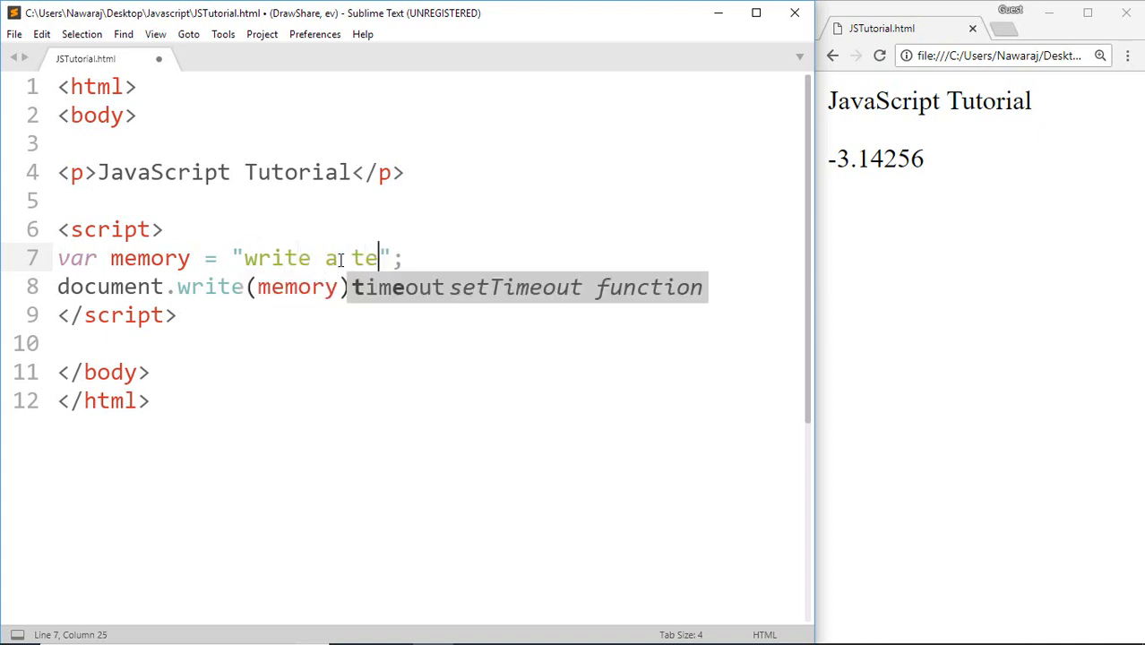
text(xt)
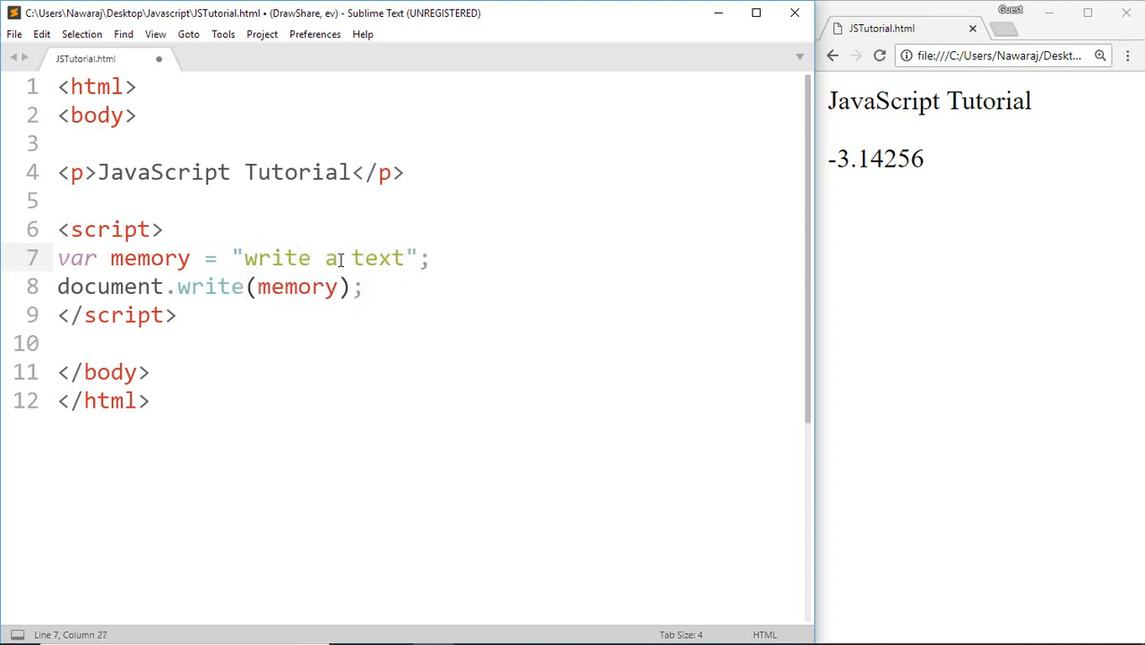
key(ctrl+s)
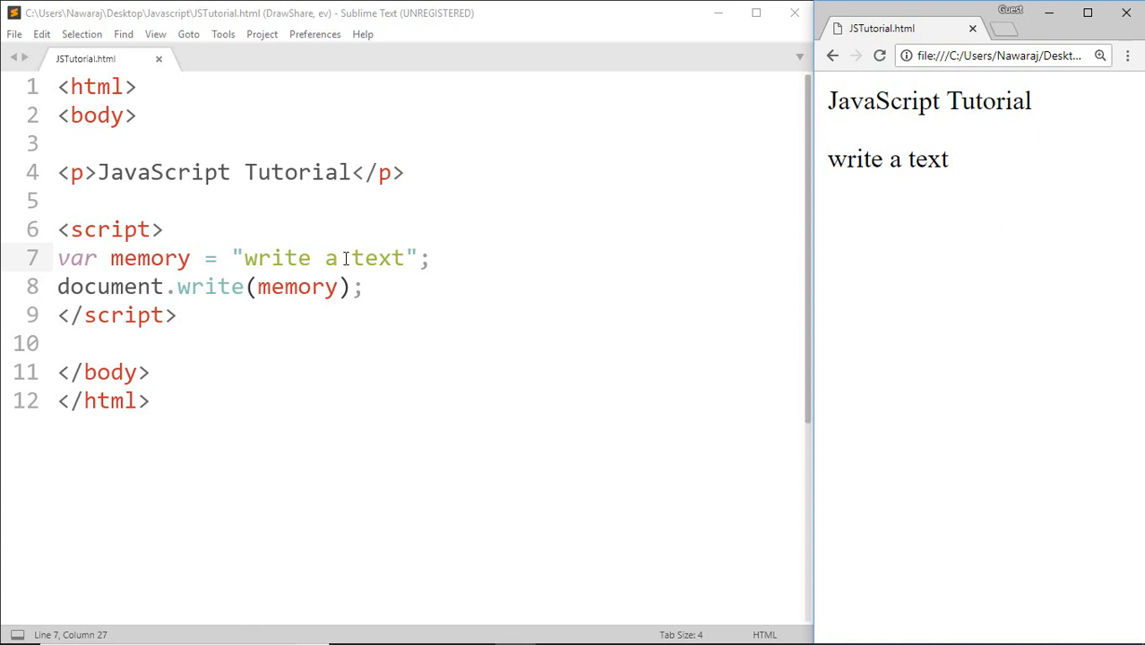
Replace the string with Ram said, "THis is my book", save, and reload the page
drag(245, 258, 394, 258)
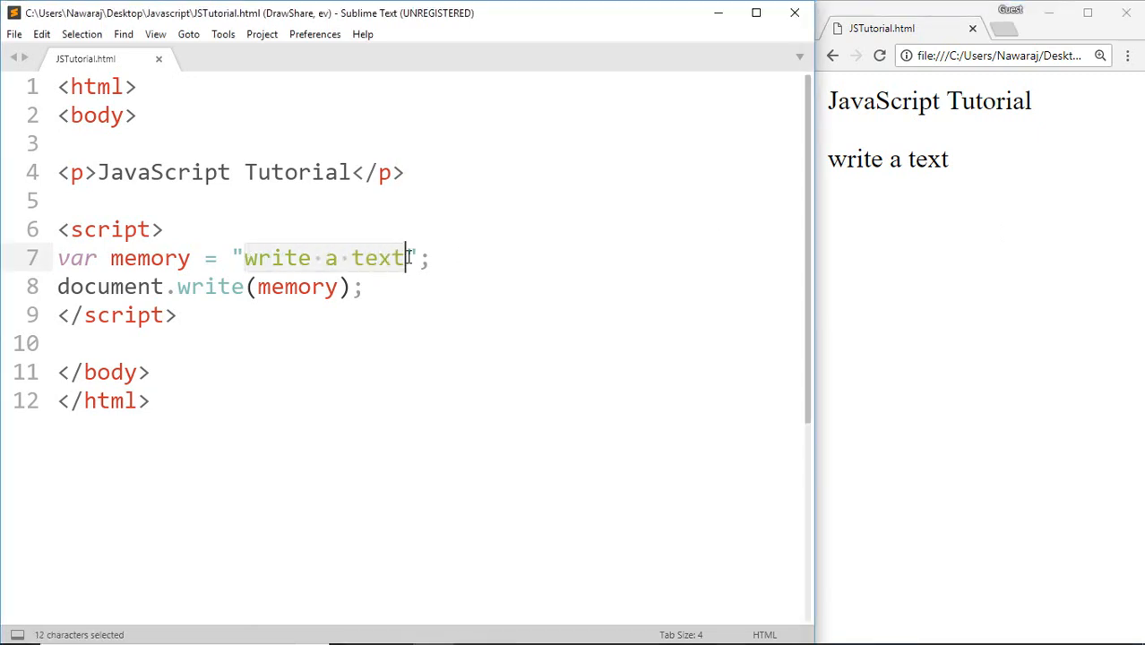
text(Ram)
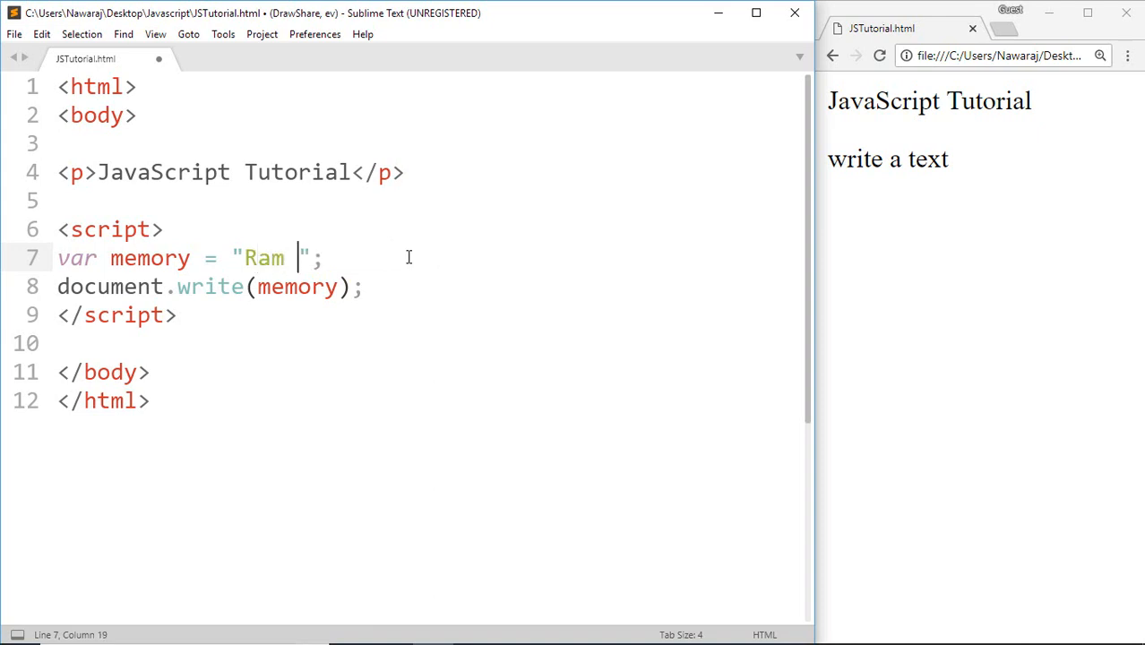
text(said)
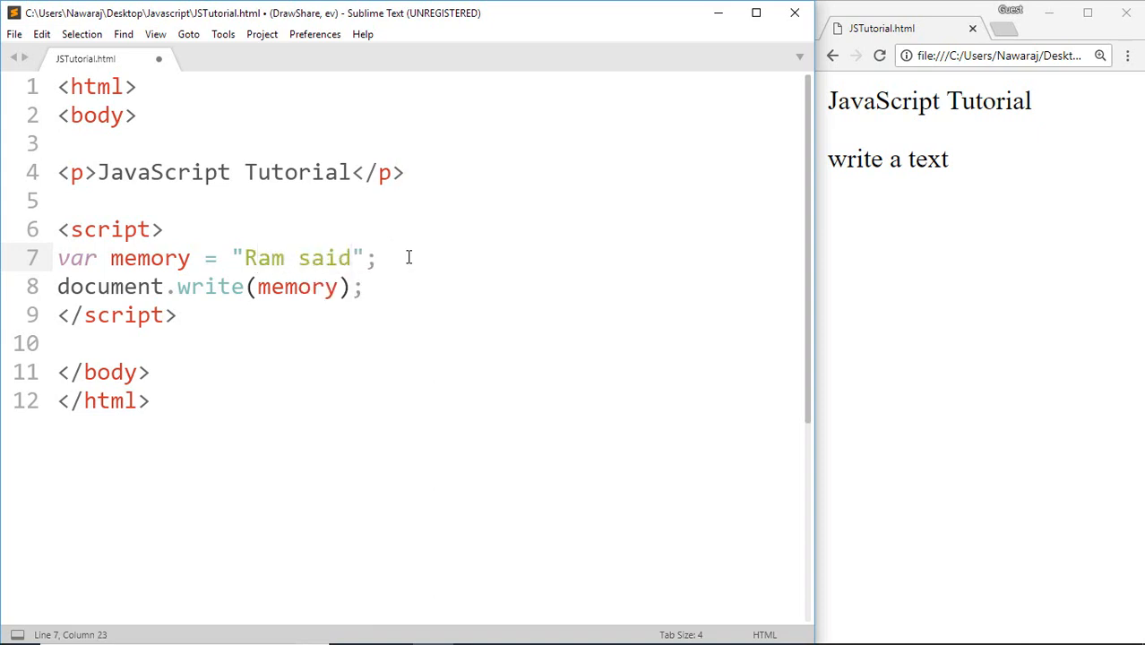
text(,)
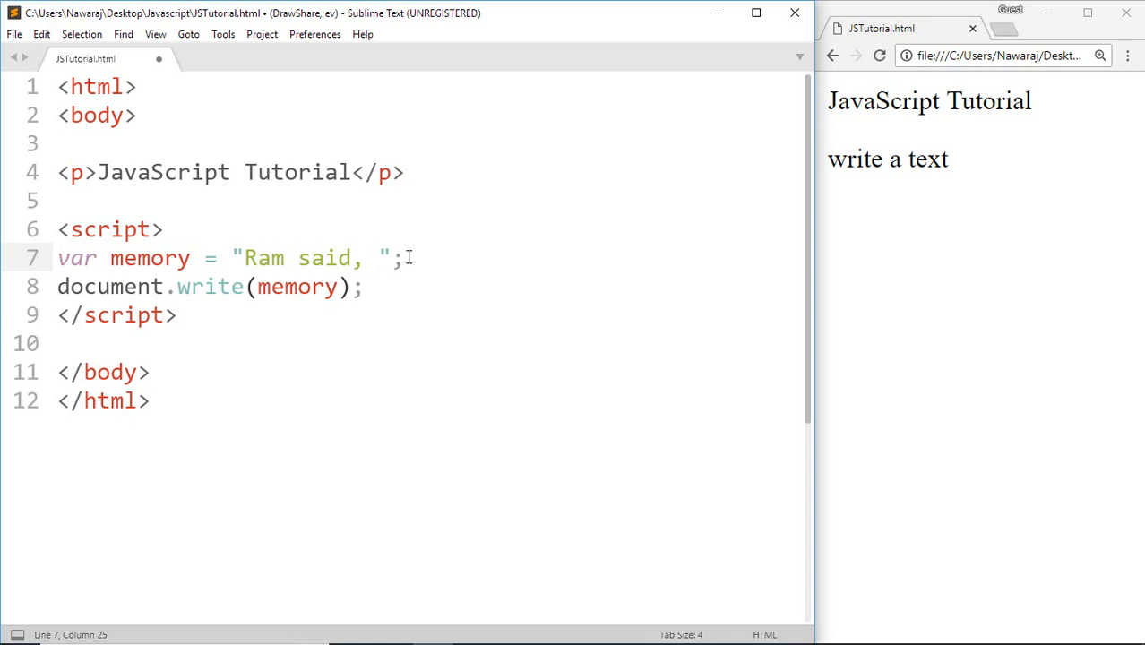
text(")
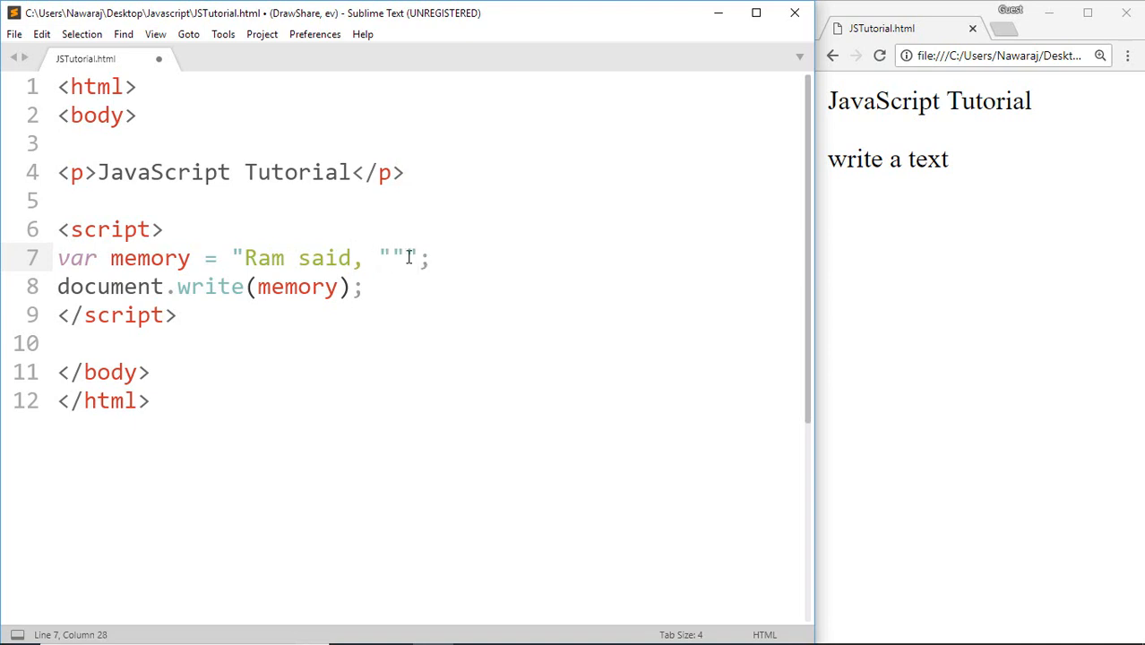
text(THis)
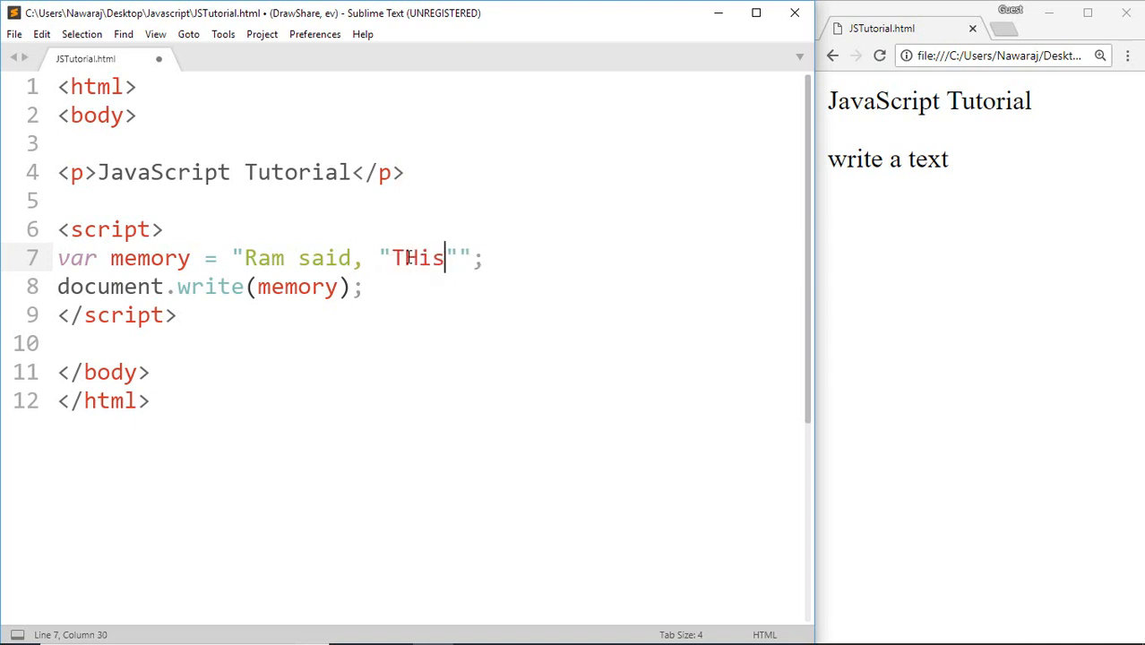
text(is my)
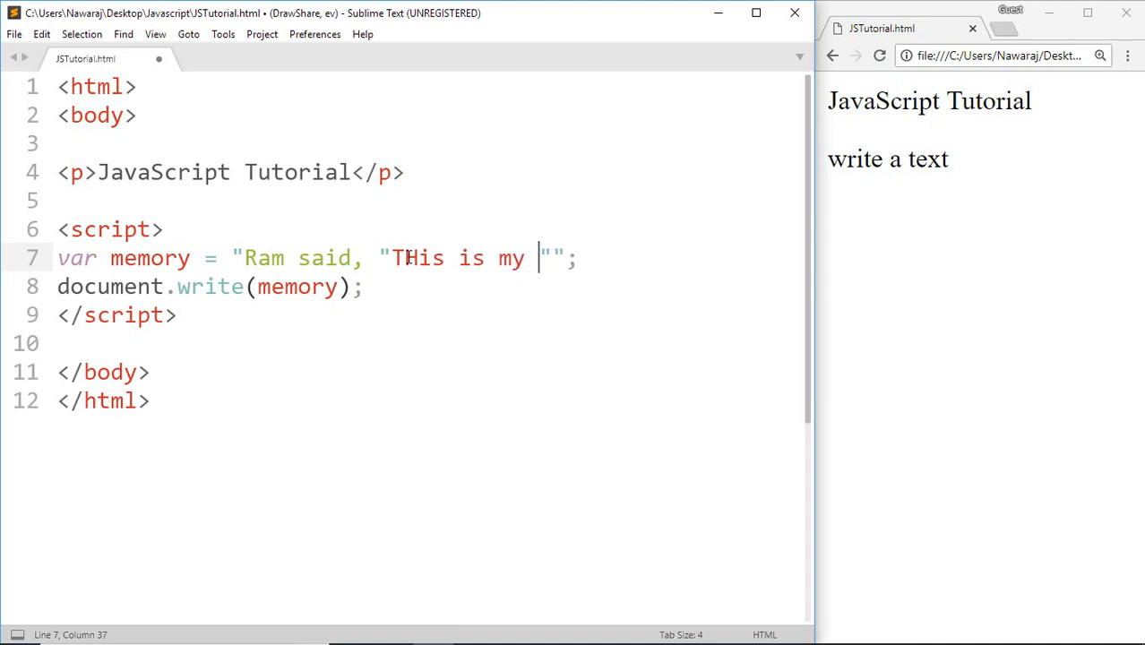
text(book)
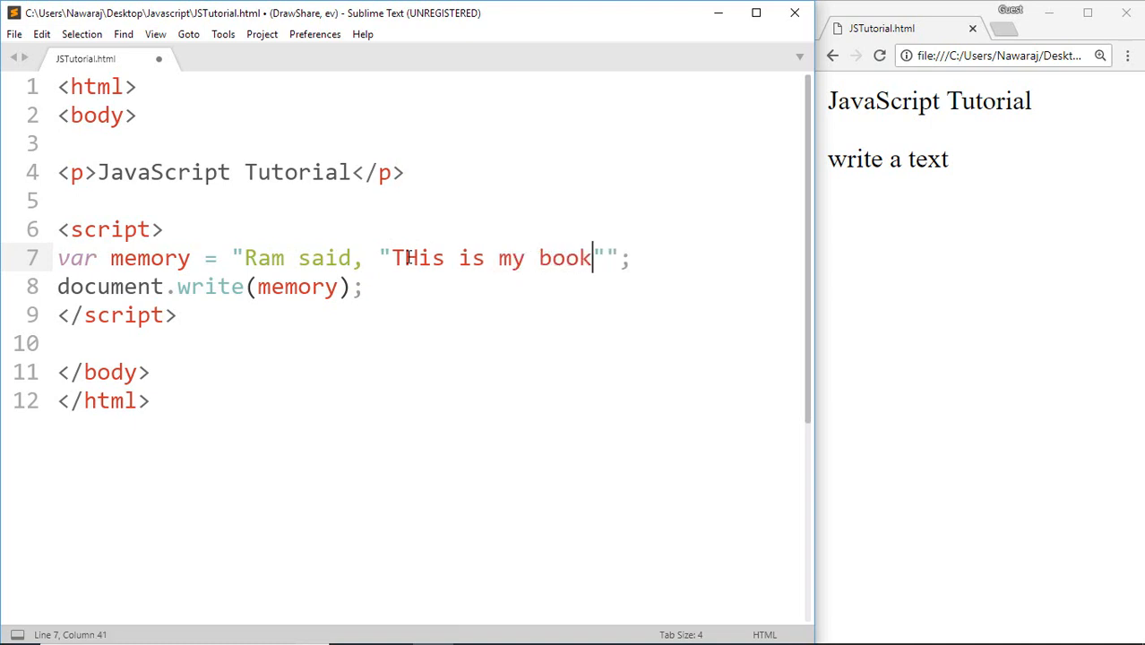
key(ctrl+s)
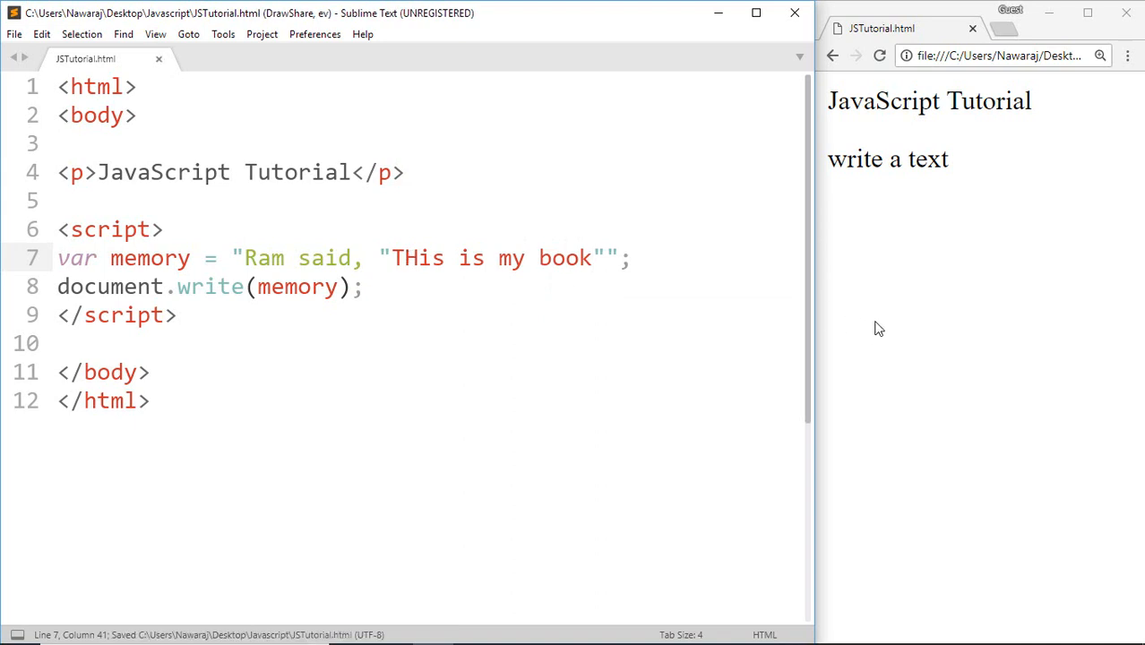
click(880, 56)
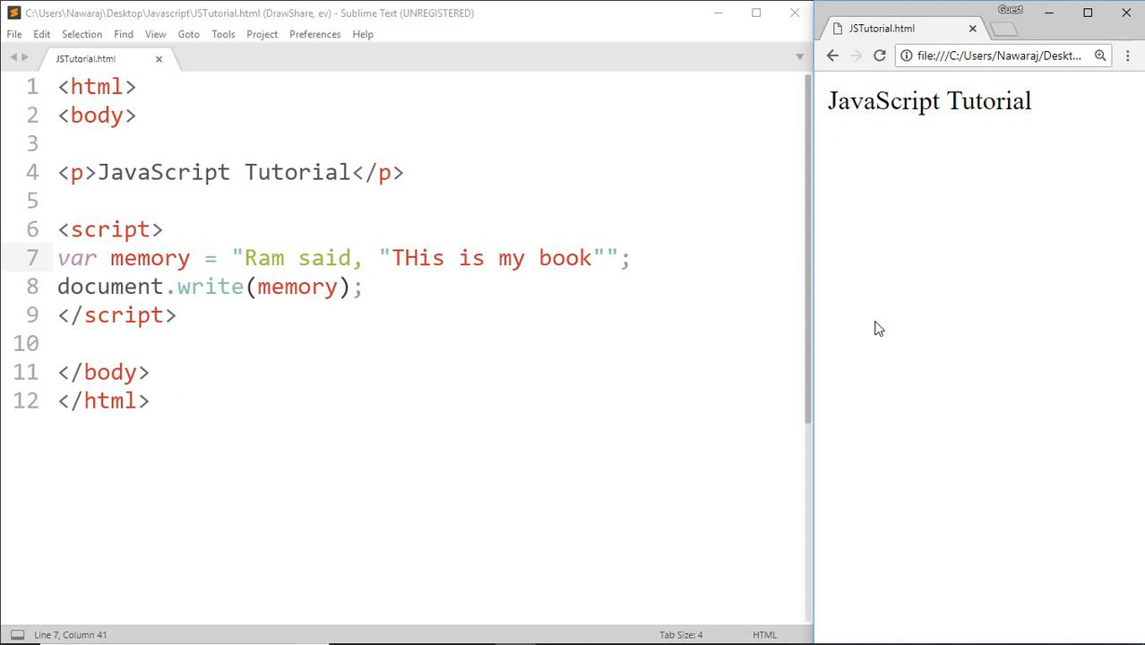
Use single outer quotes, save and reload, then start setting memory to true
click(243, 258)
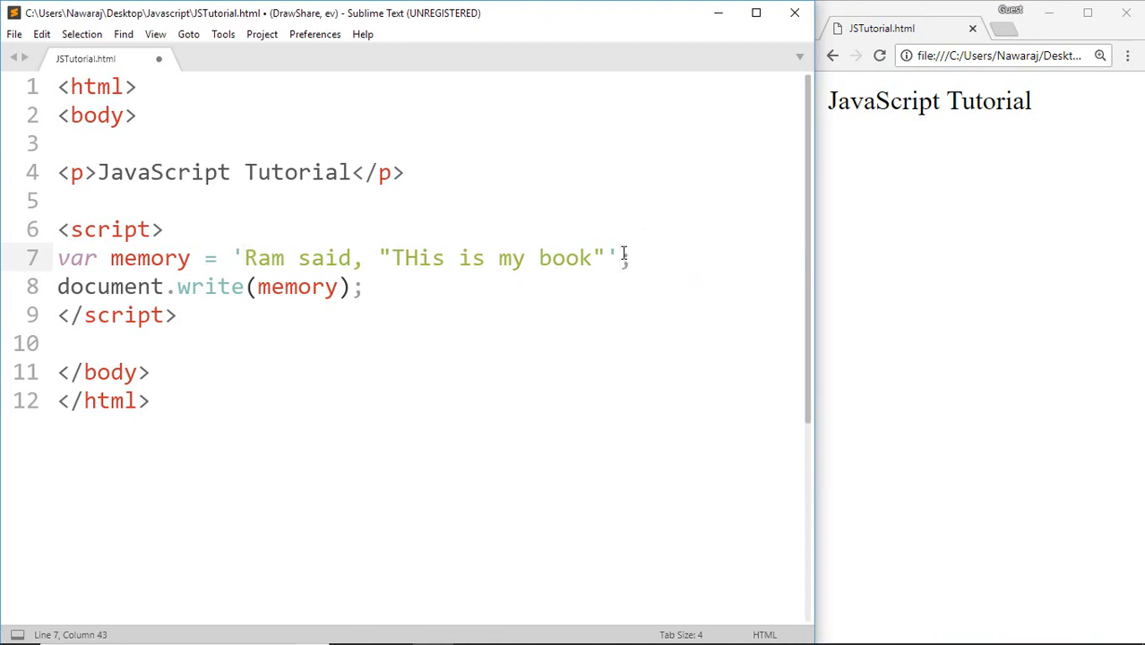
key(ctrl+s)
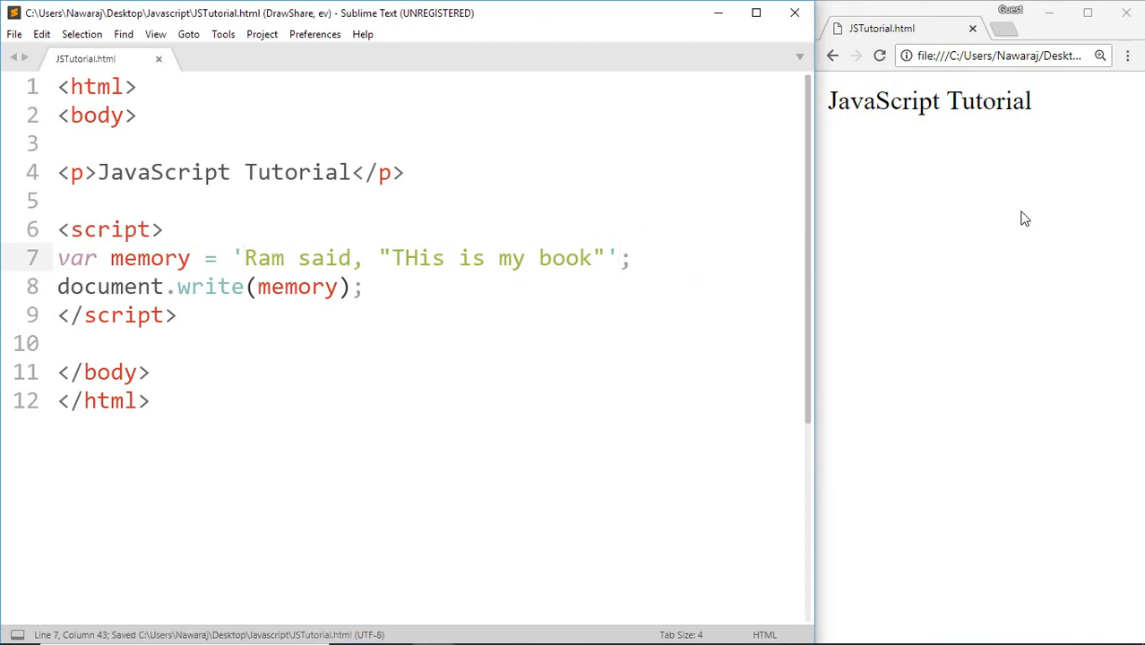
click(880, 54)
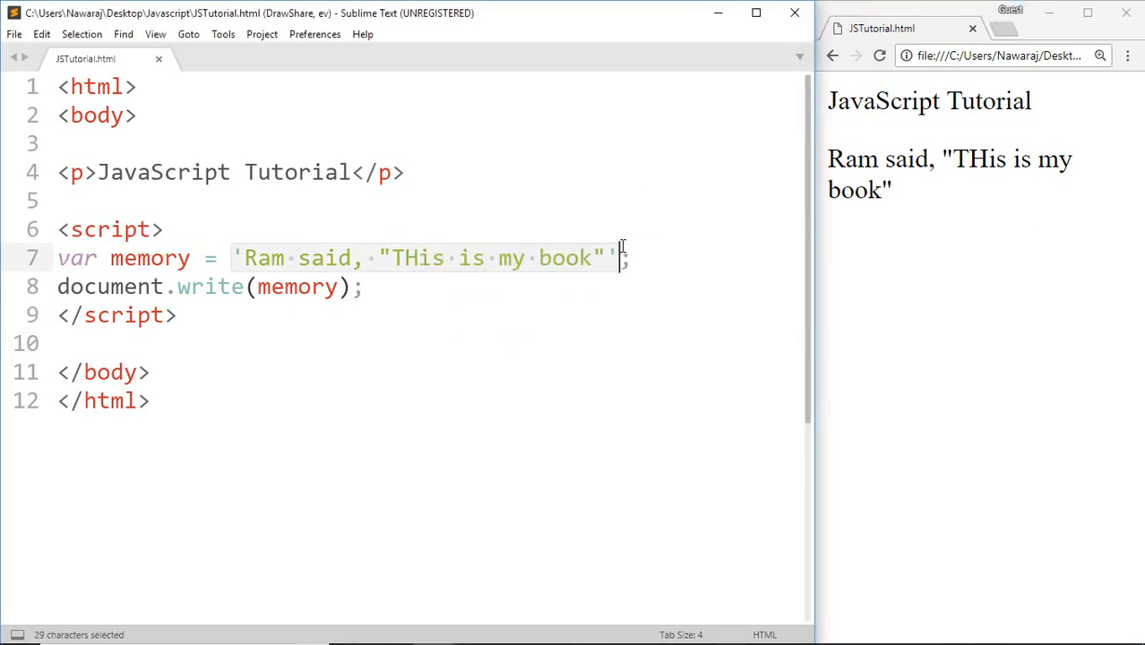
text(true;)
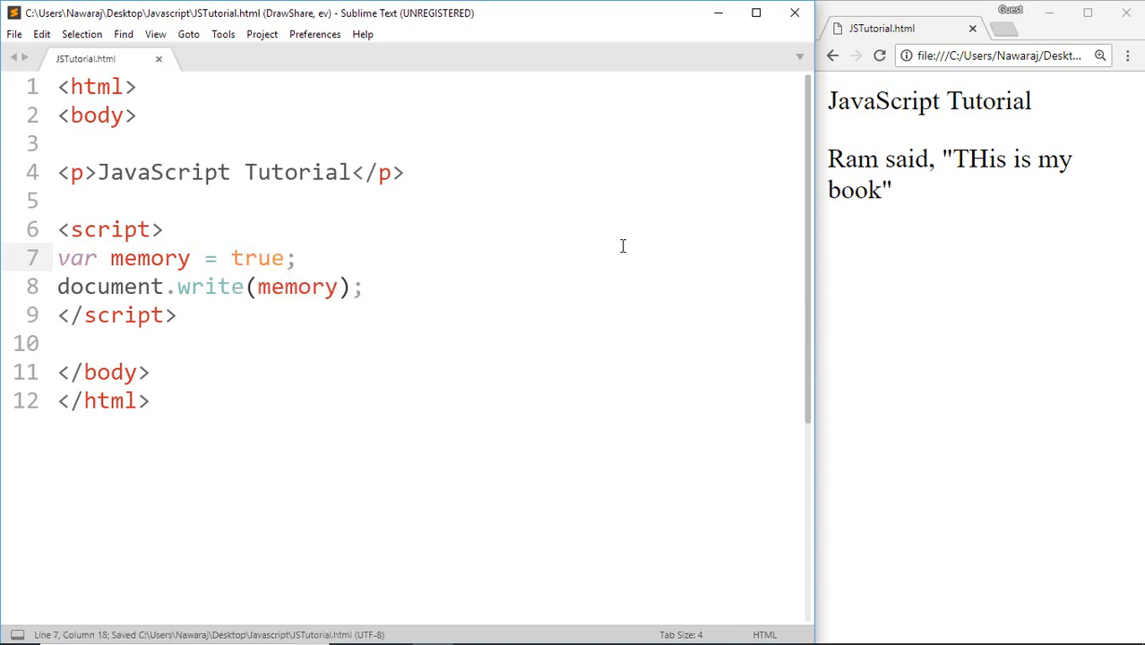
Reload Chrome so the page prints true
click(879, 56)
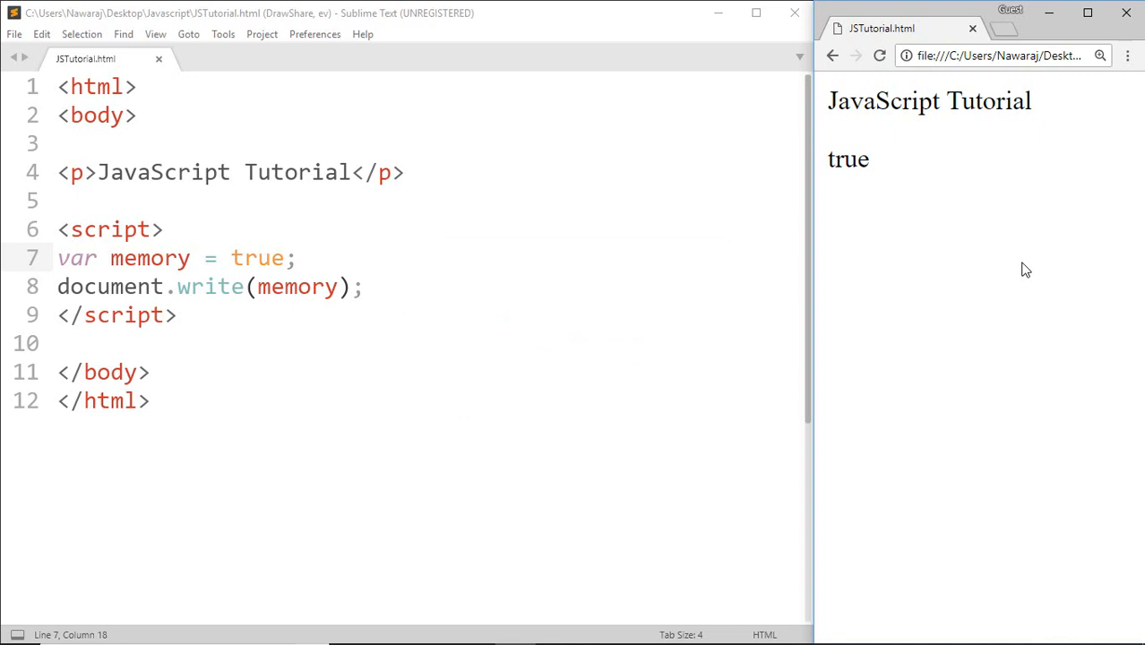
mouse_move(272, 263)
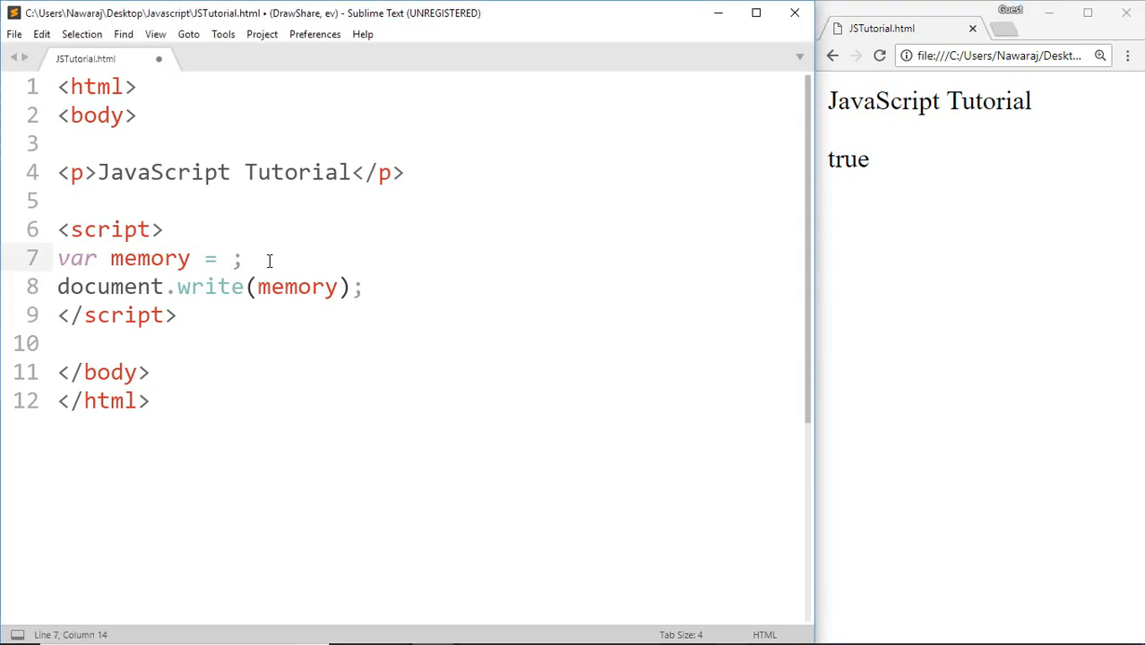
Assign memory the array ["RAM", "ROM", "Pendrive"]
text([])
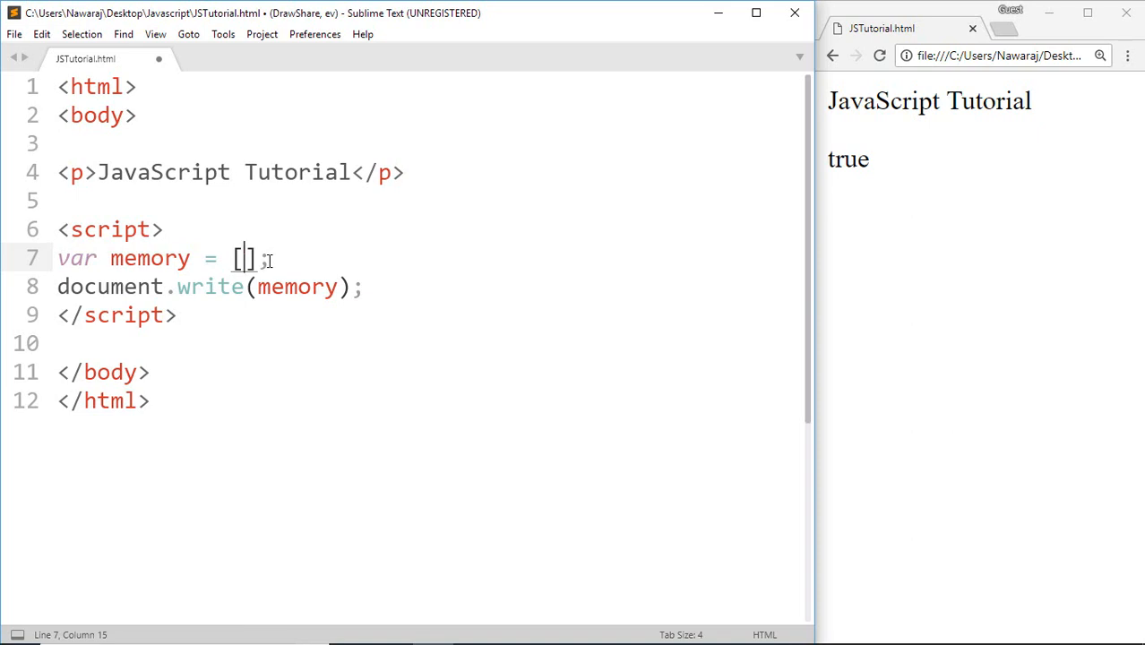
text(")
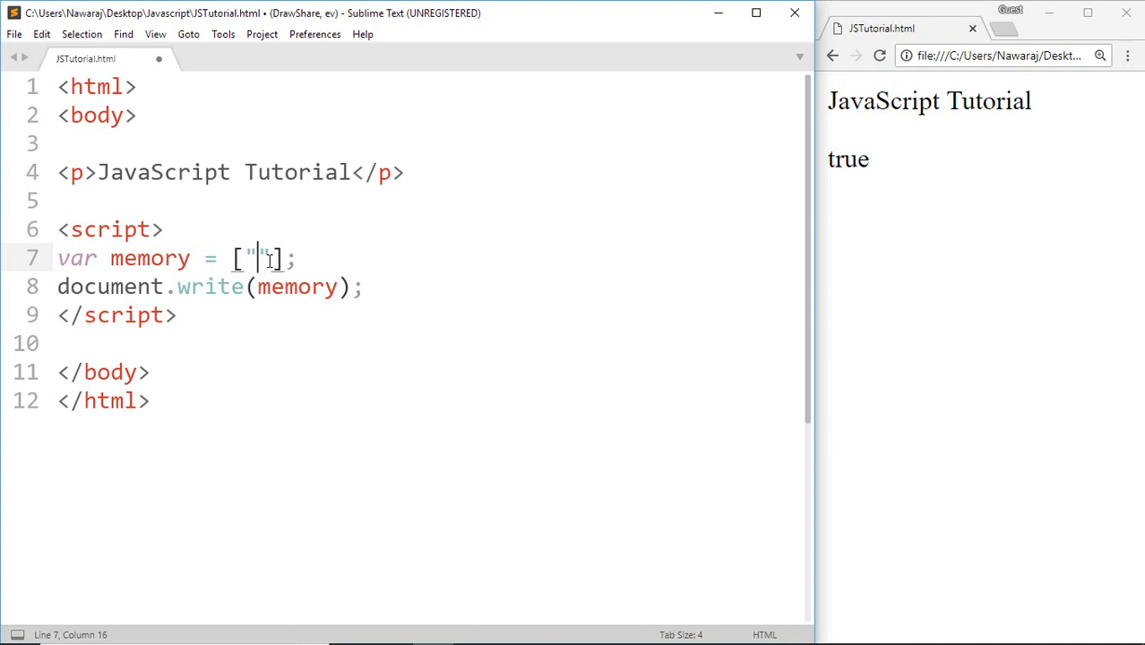
text(RAM)
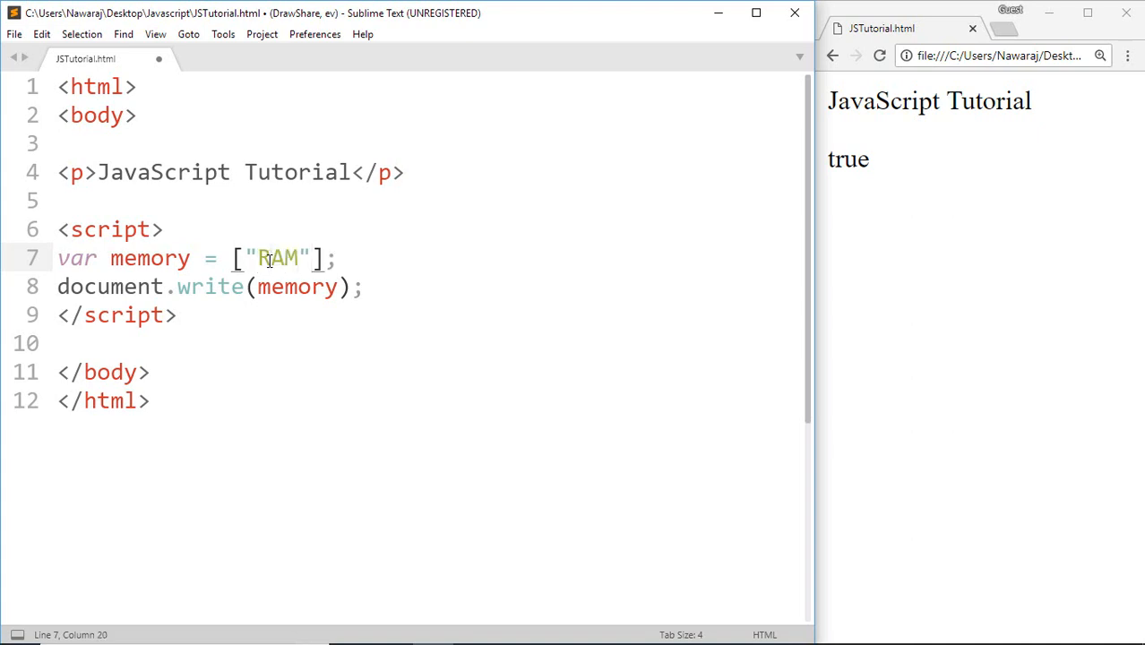
text(, "")
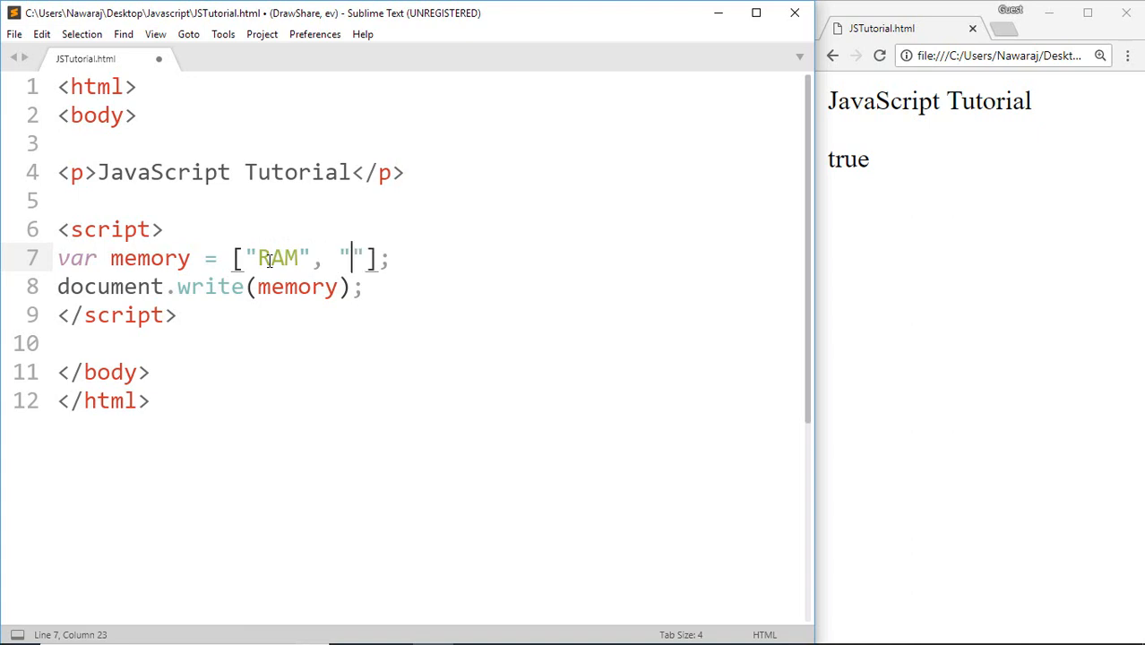
text(RO)
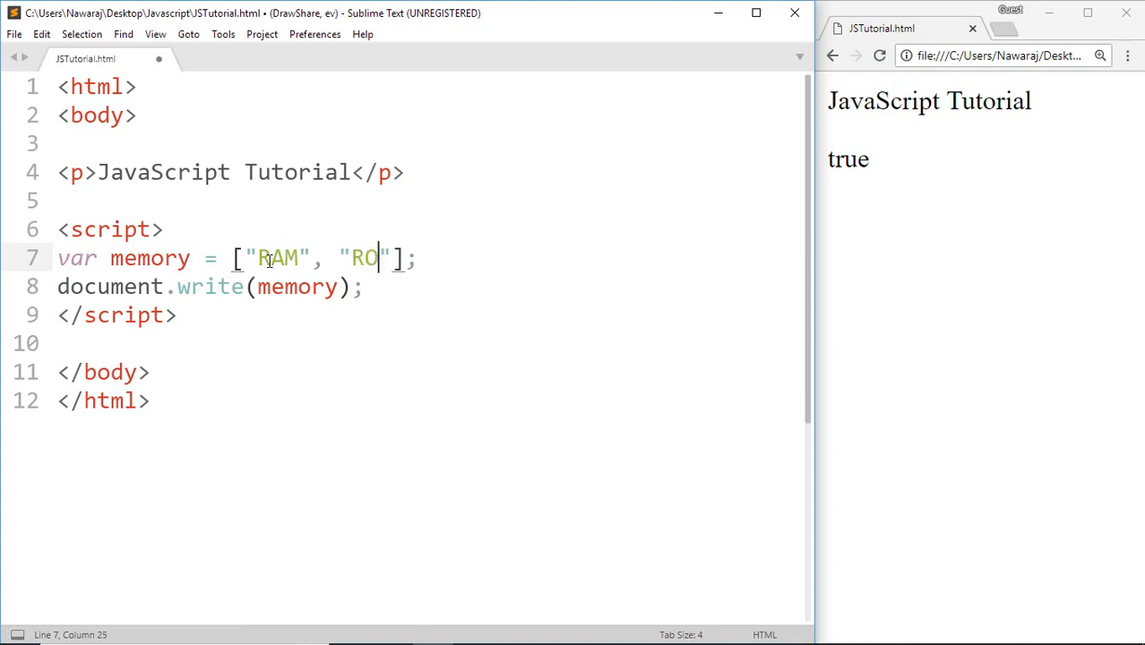
text(M", "Pen)
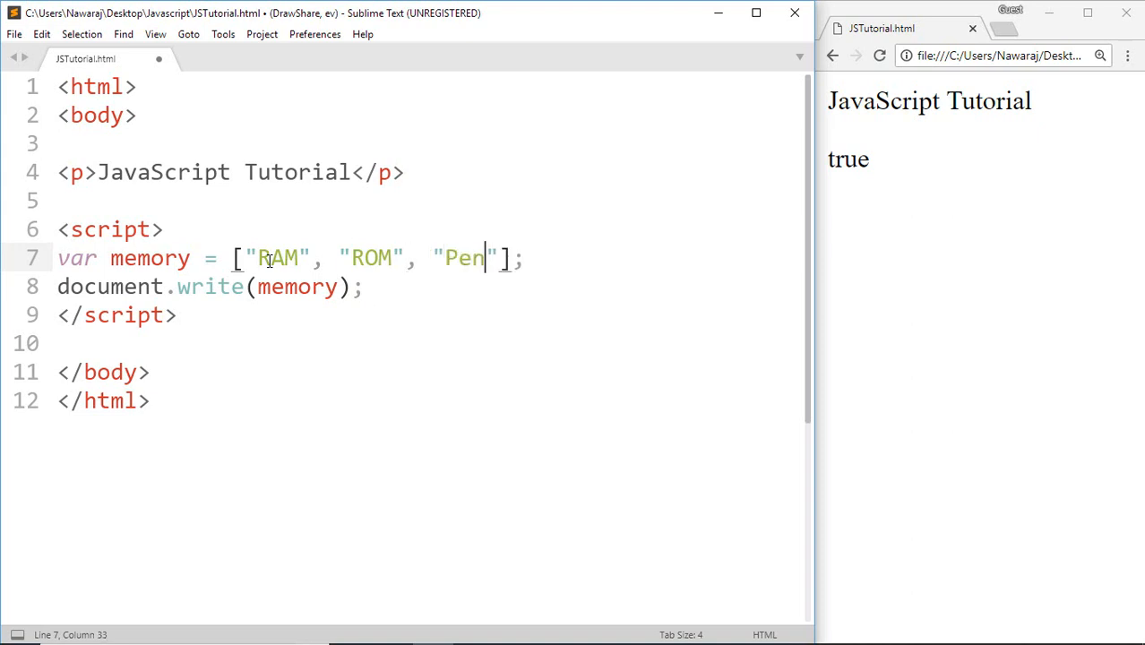
text(drive)
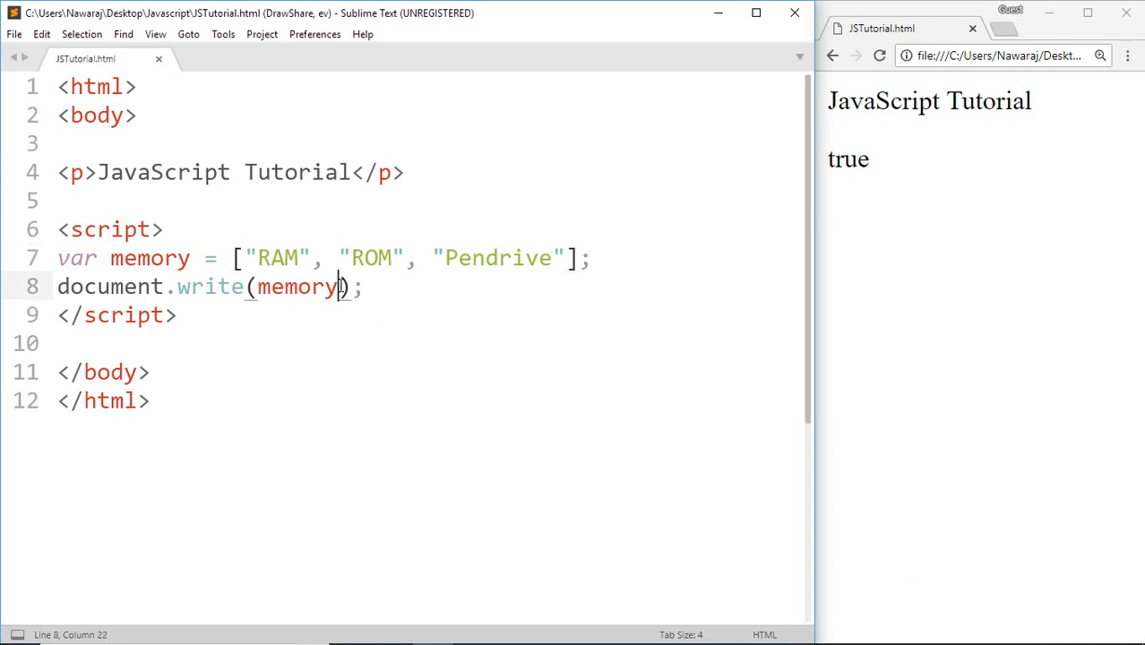
Make document.write print memory[0] and save the script
text([)
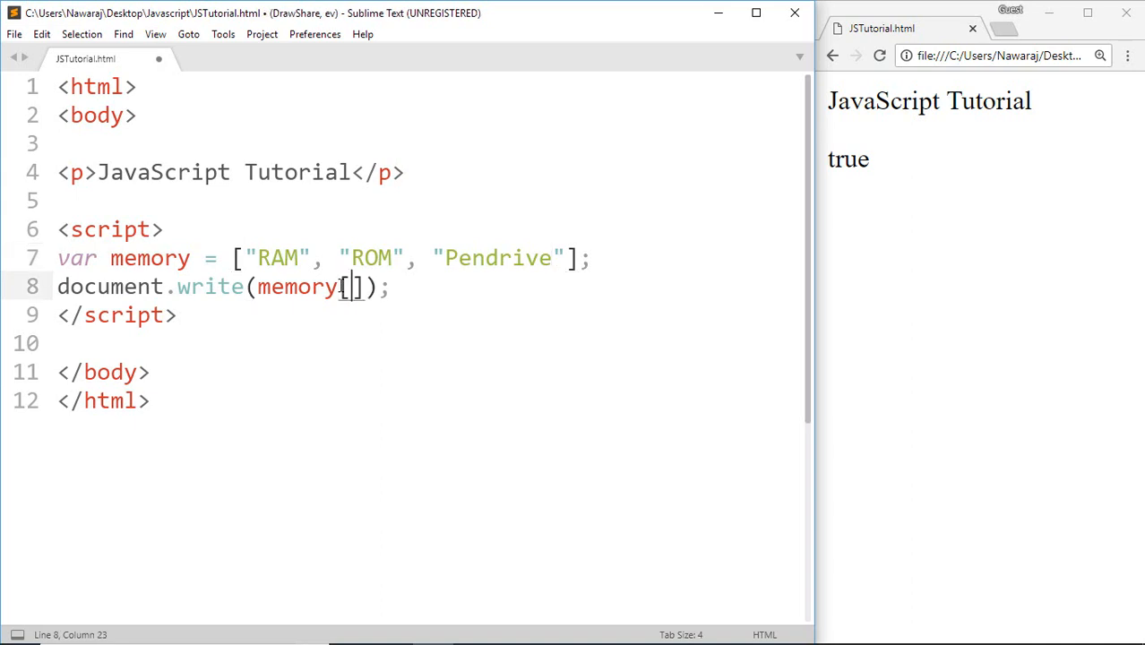
text(0)
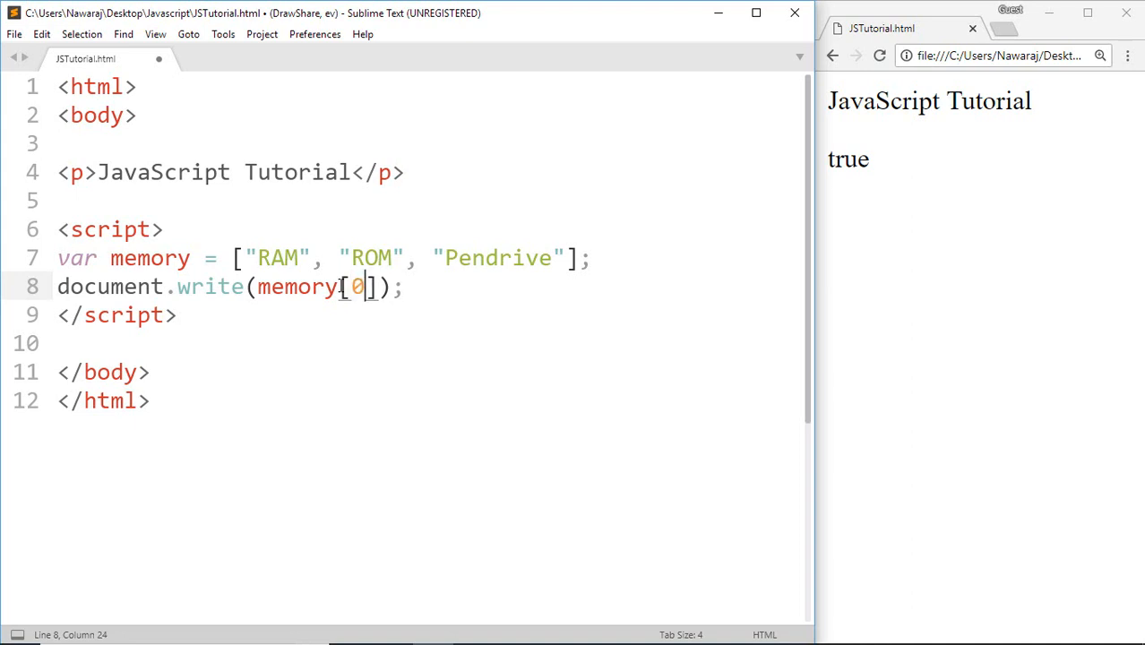
key(ctrl+s)
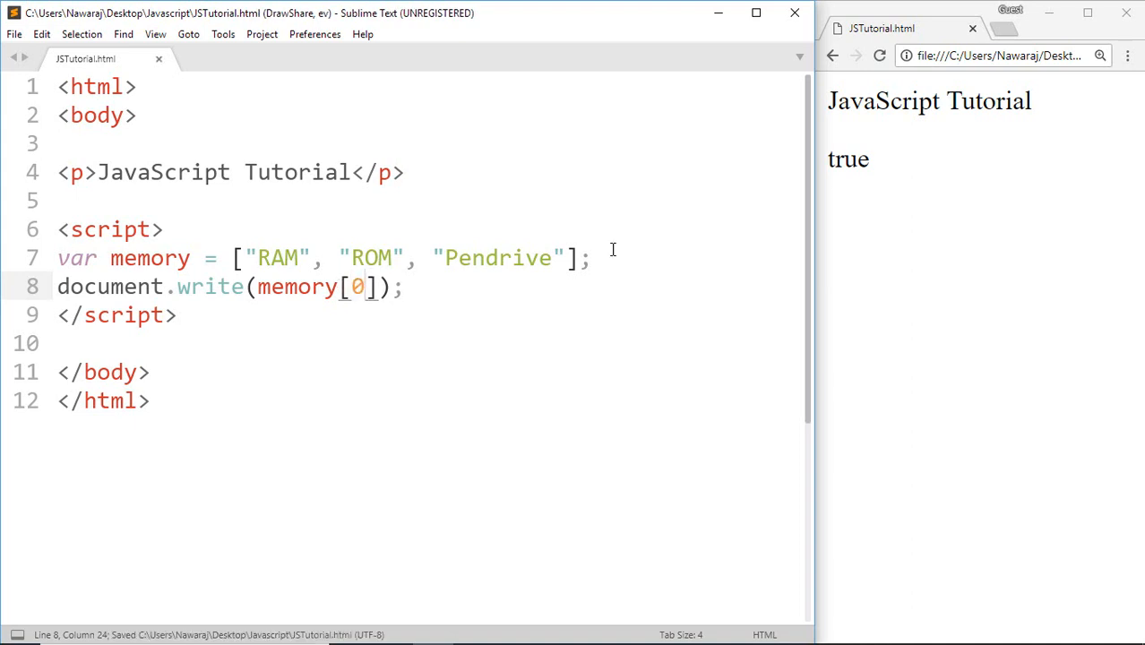
Reload to show RAM, then change the printed index from 0 to 1
click(879, 55)
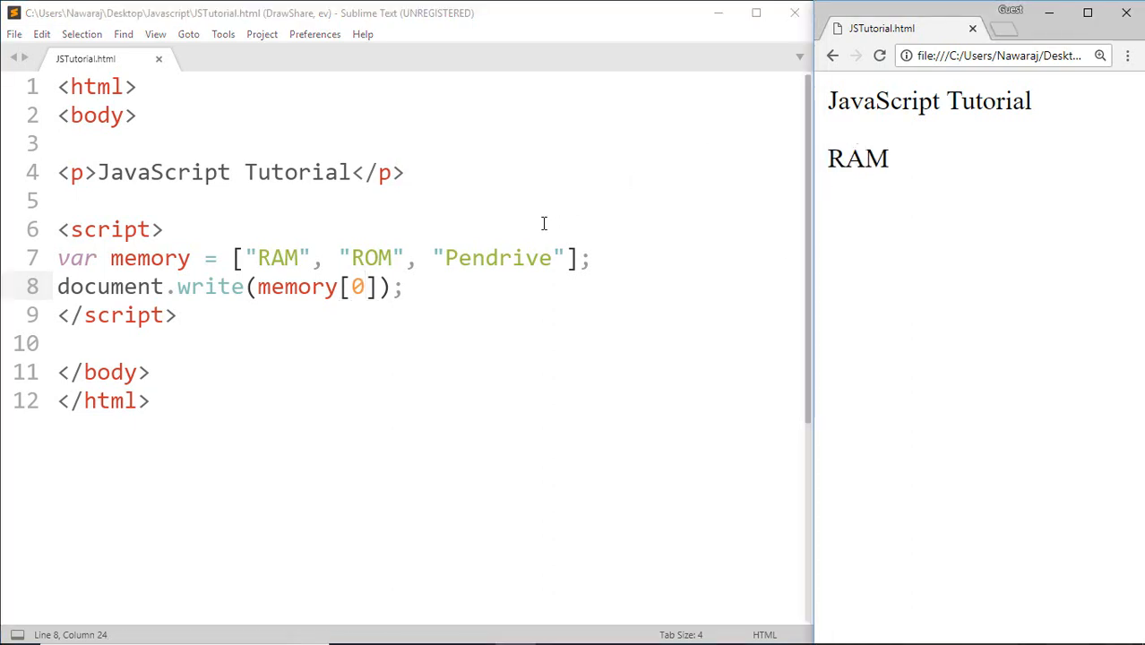
mouse_move(392, 245)
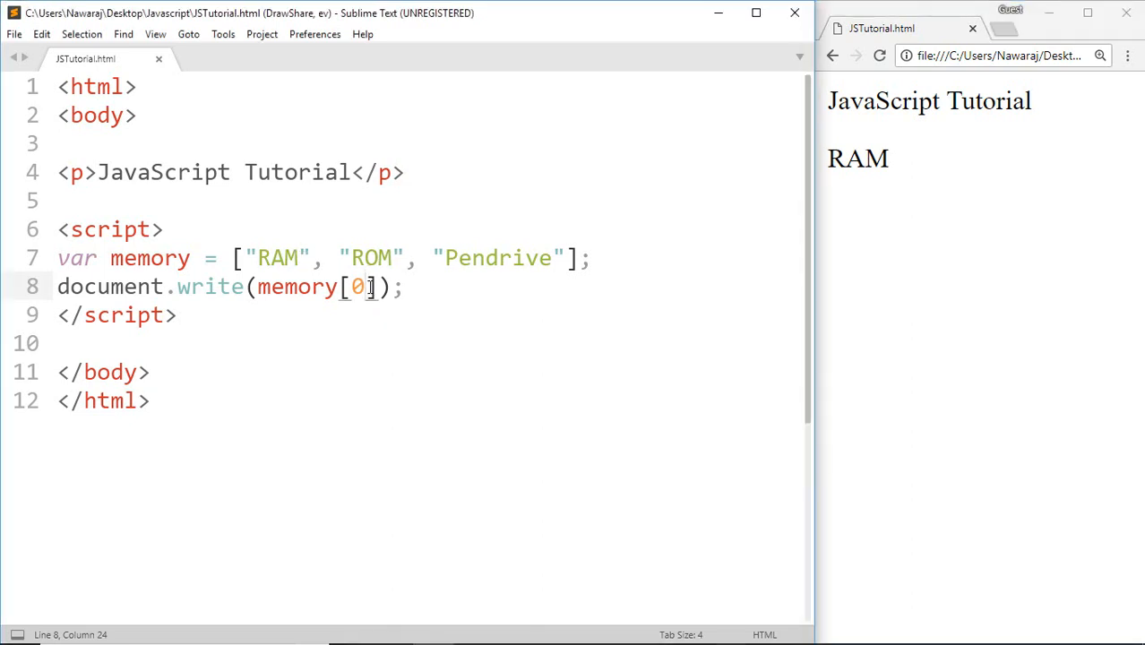
key(Backspace)
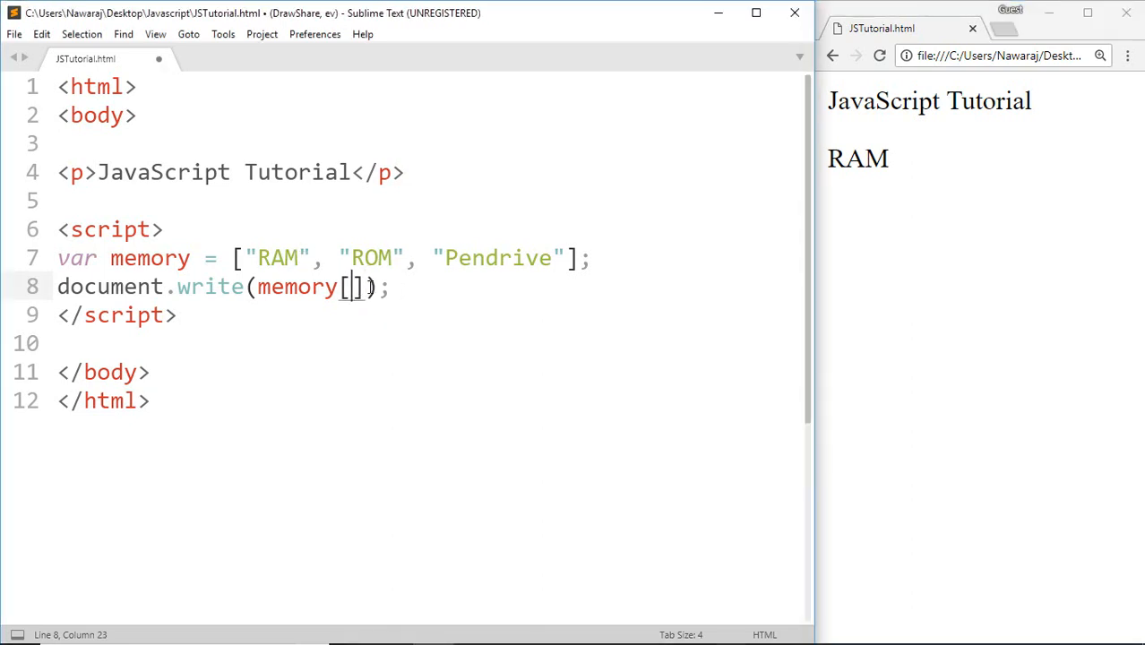
text(1)
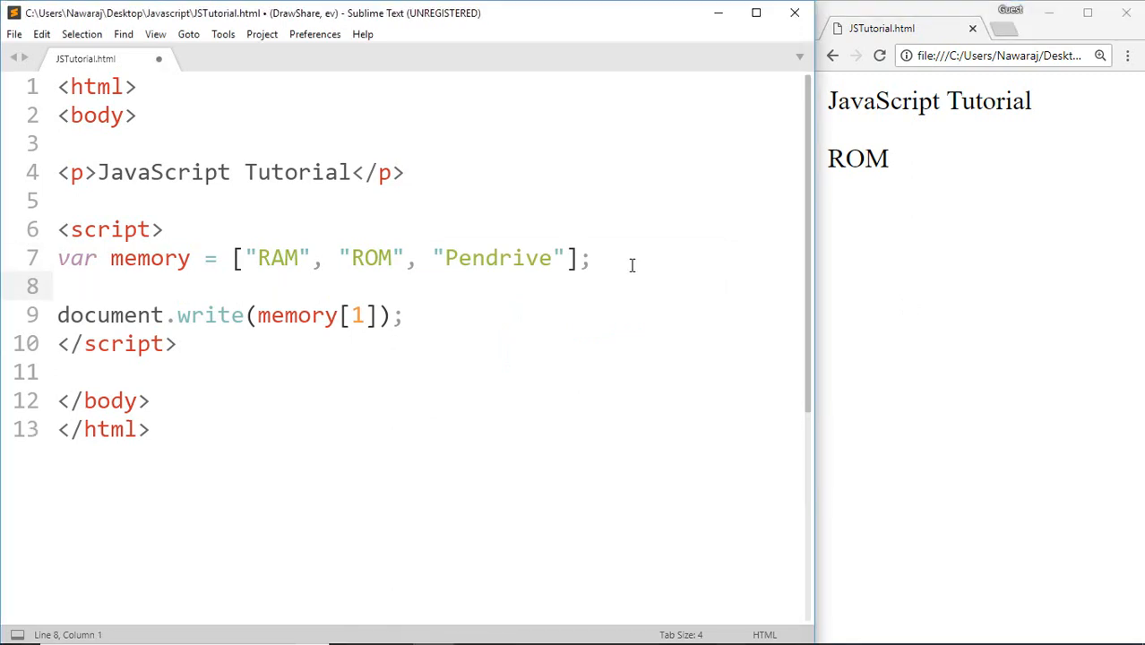
Type memory = null on the new line after the array
text(memory)
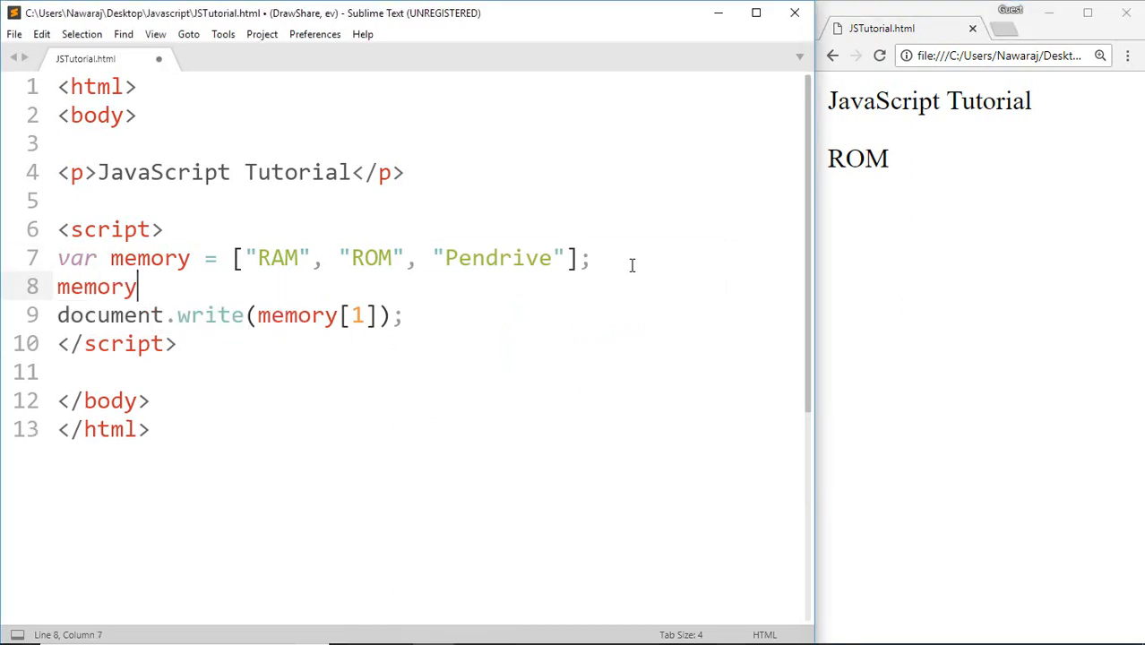
text(=)
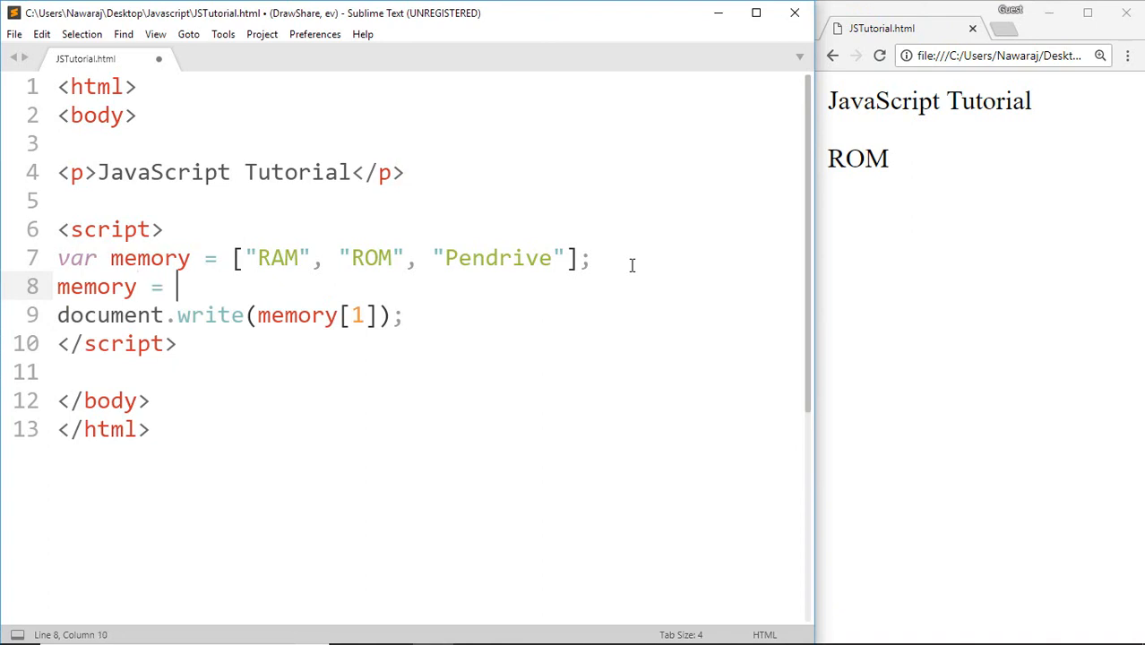
text(null)
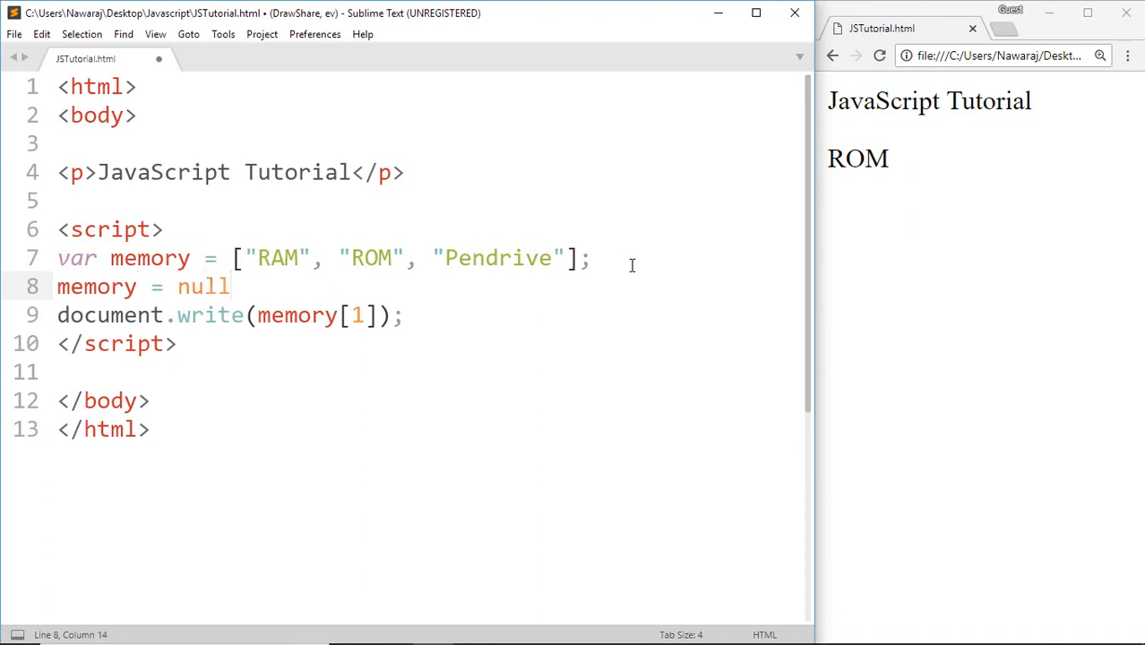